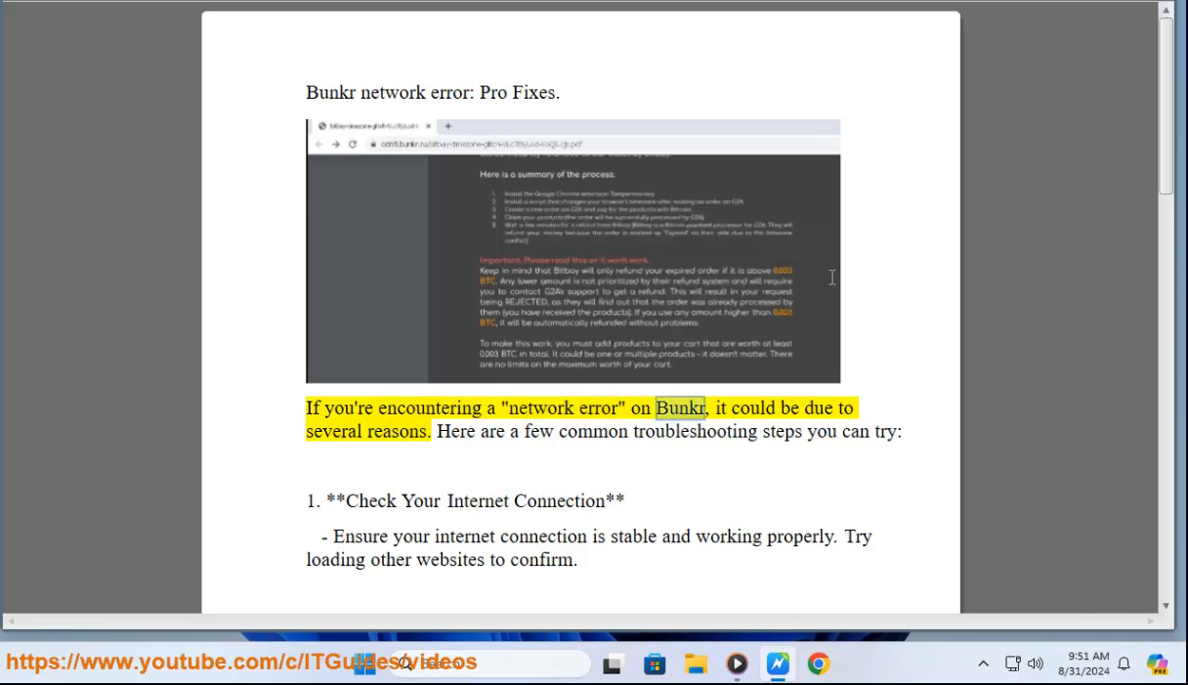
Ping google.com in Command Prompt and confirm it returns replies
double_click(396, 430)
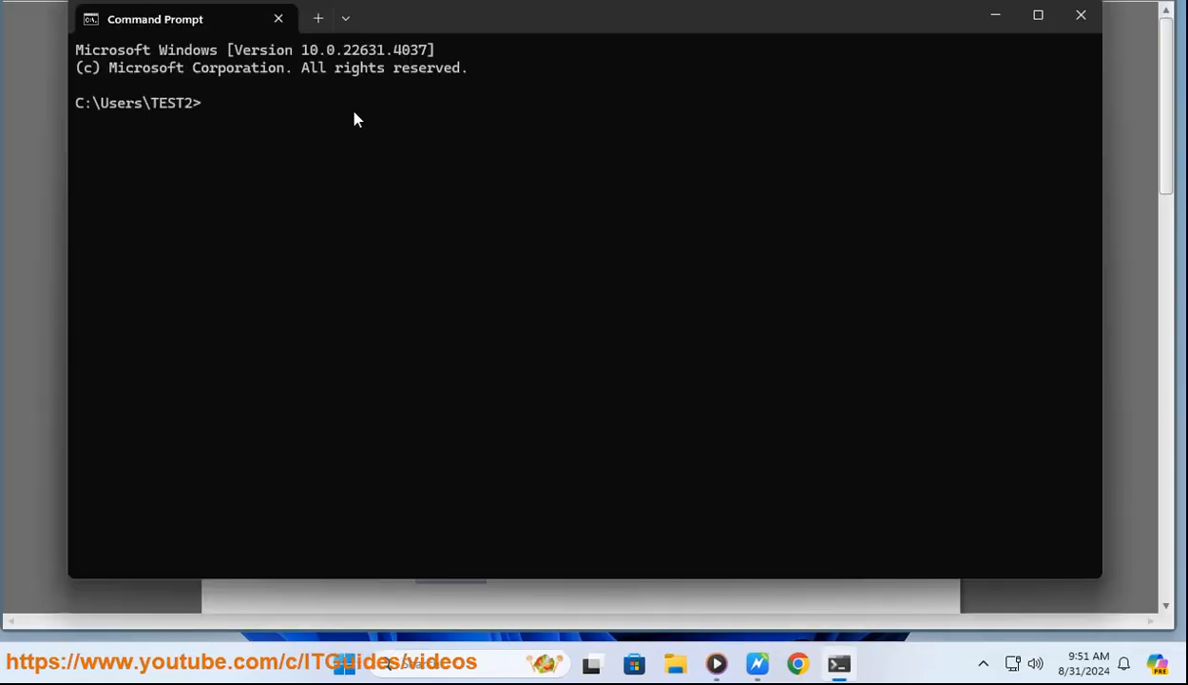
text(PING GOOGL)
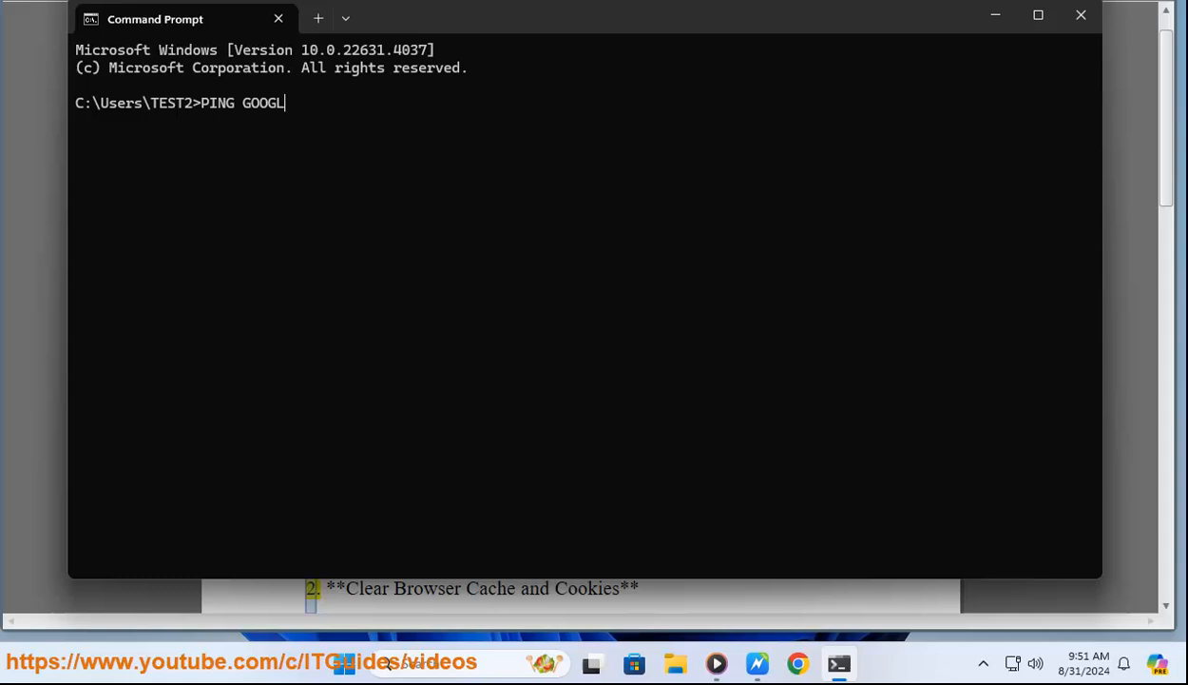
text(E.COM)
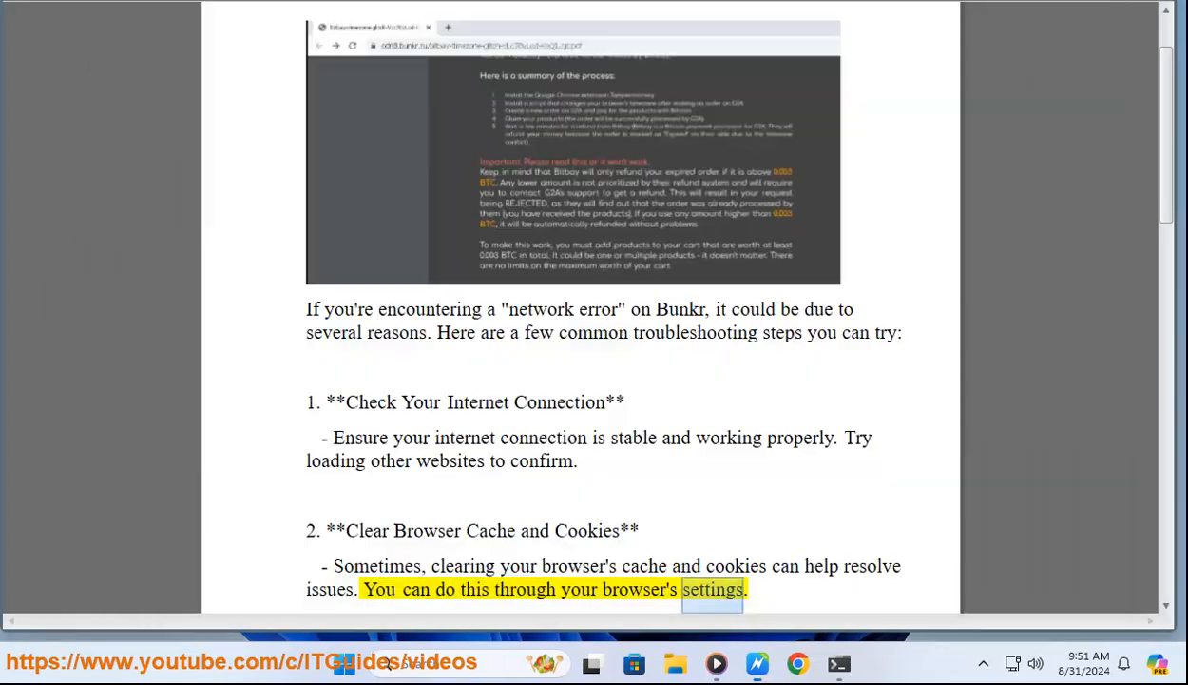
scroll(down, 3)
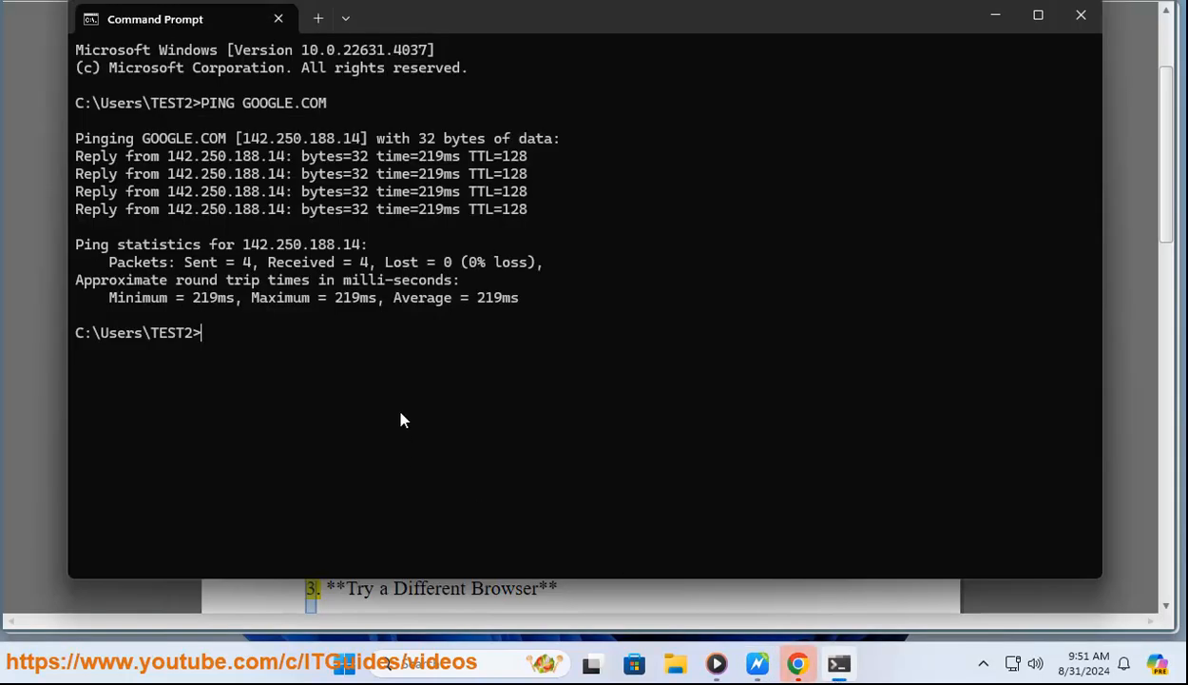
Ping bunke.to, which reports that the host cannot be found
text(PING)
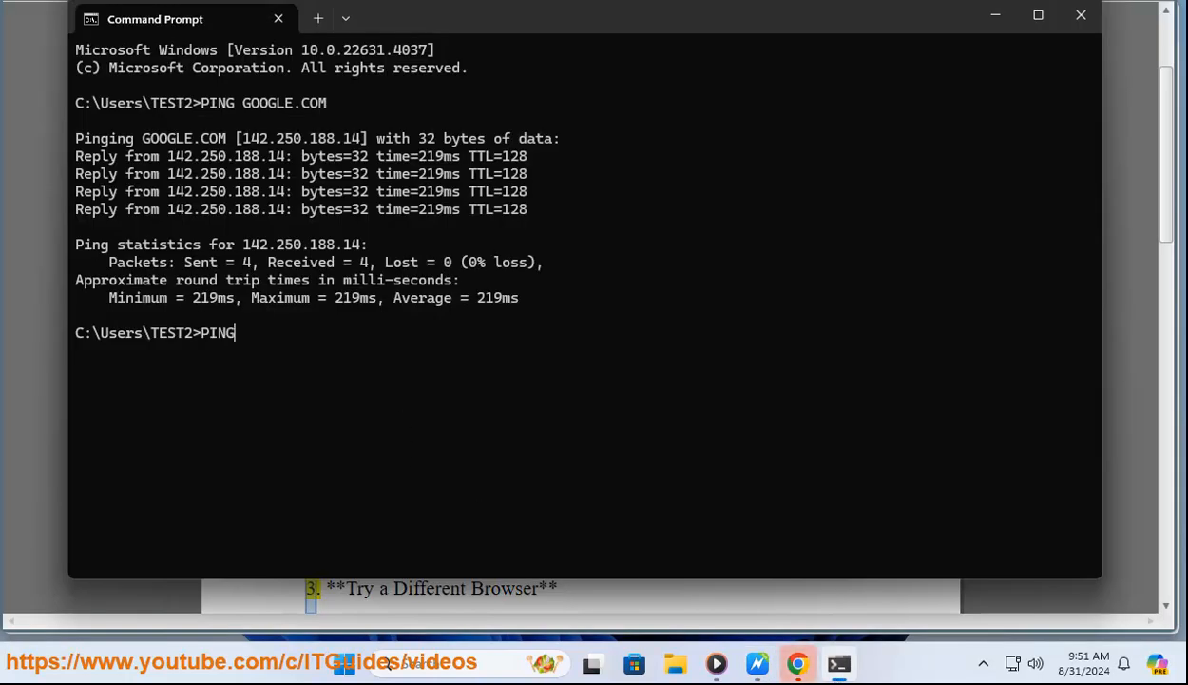
text(BUN)
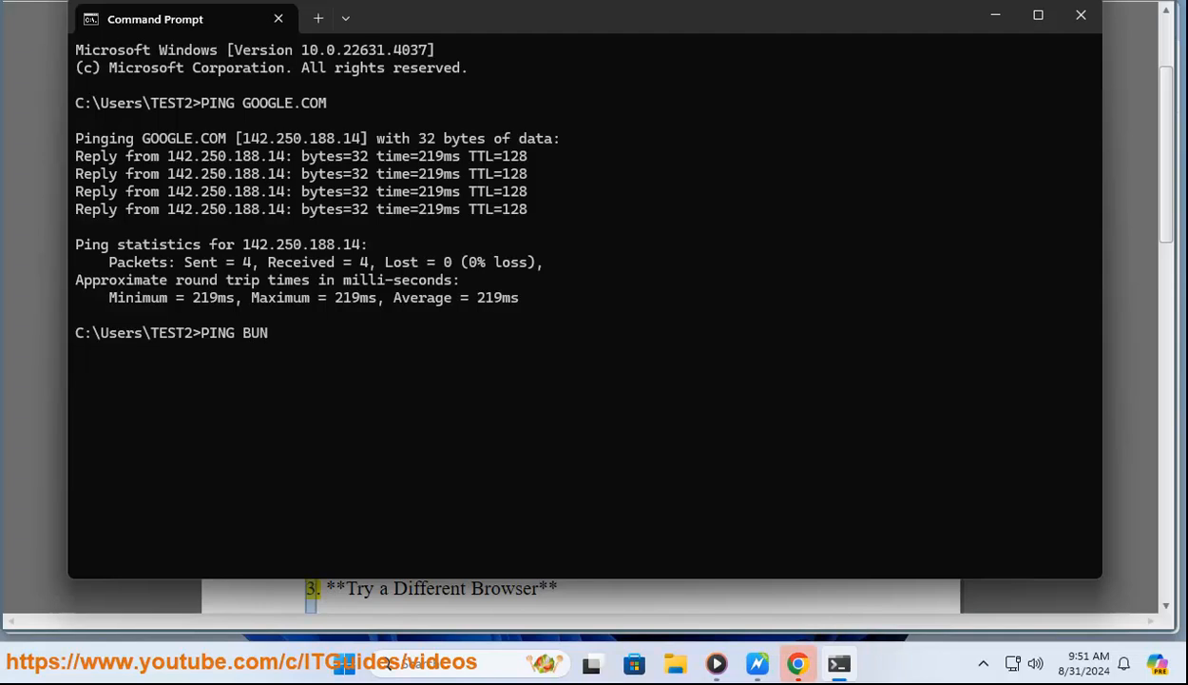
text(KE.)
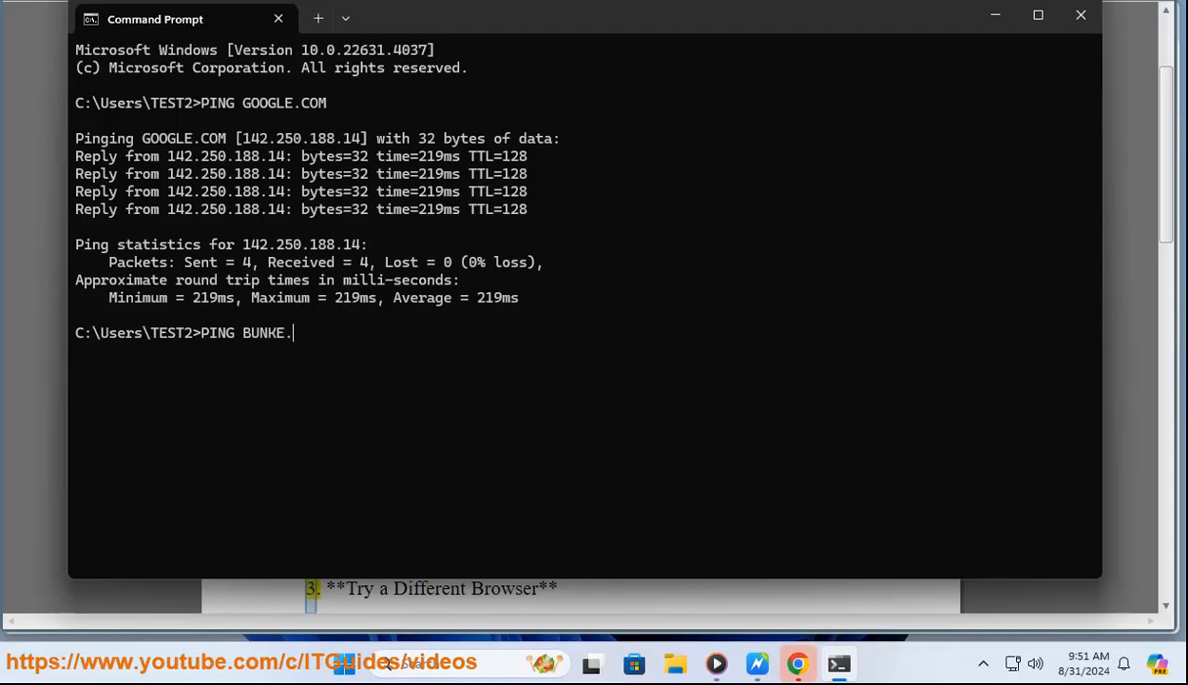
text(TO)
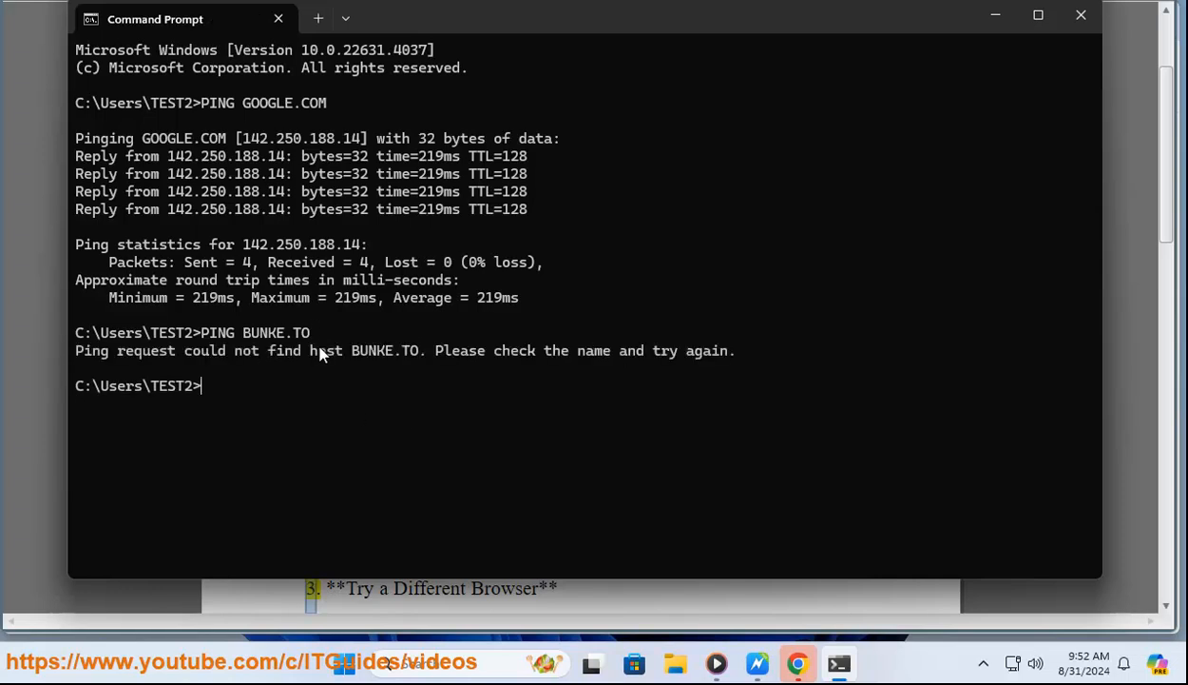
text(PING BUNKE.TO)
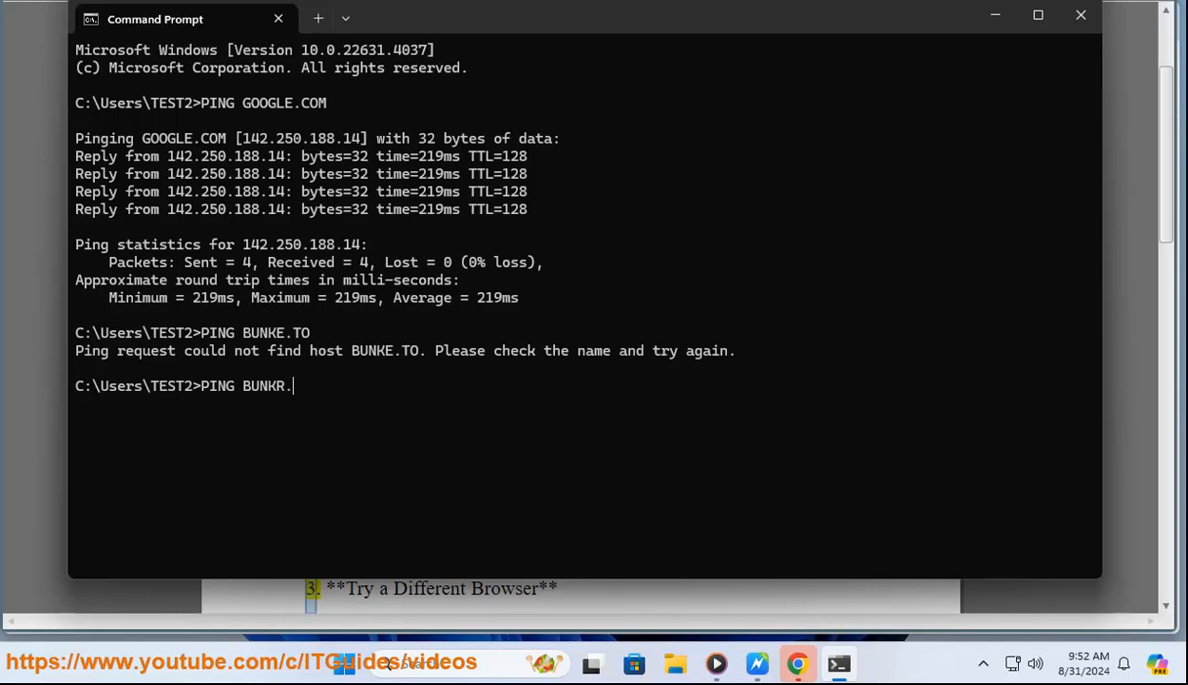
Ping bunkr.co (host not found), then start pinging bunkr.to, which resolves
text(TO)
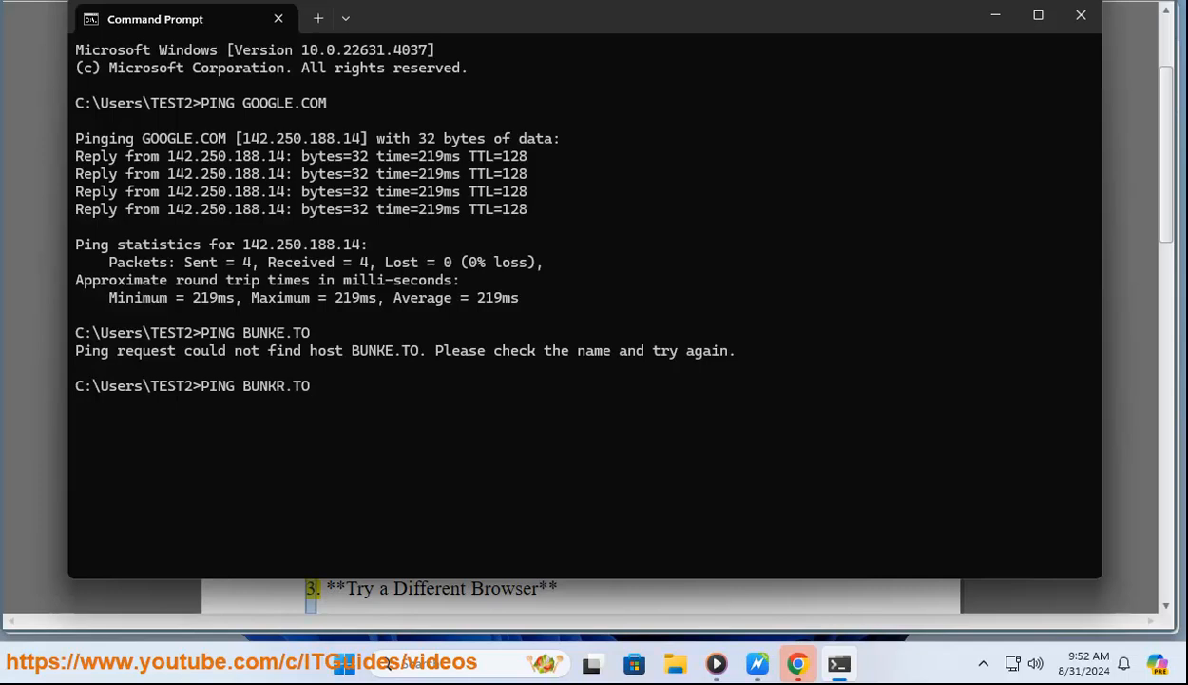
text(C)
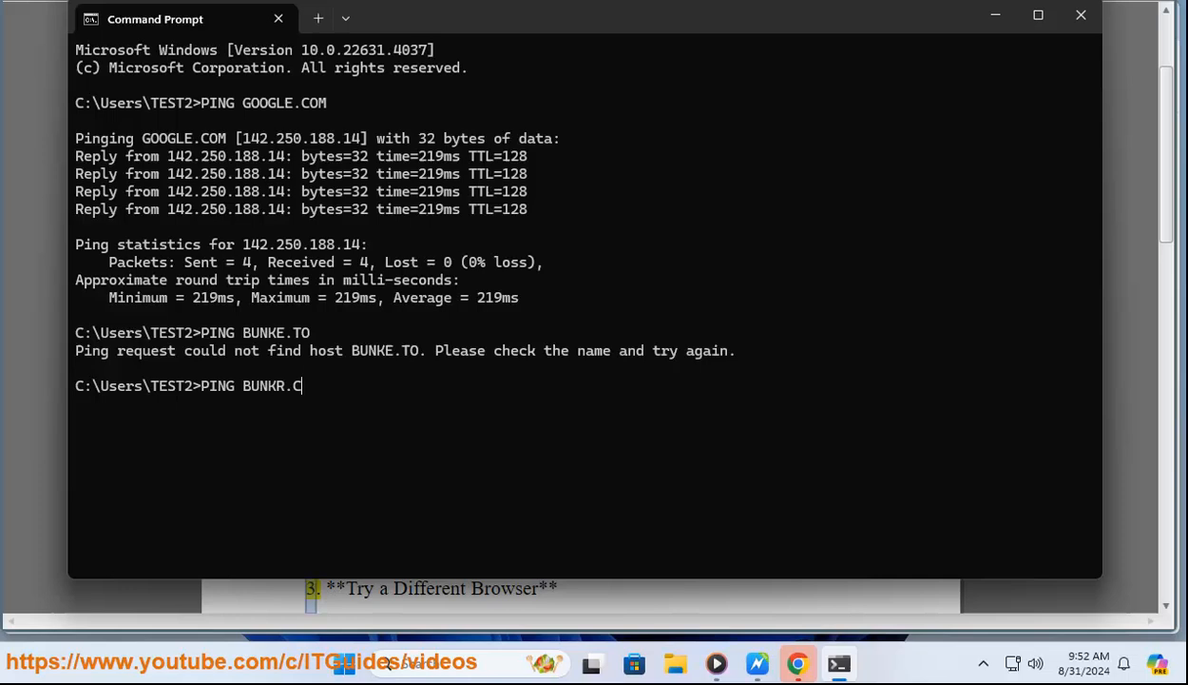
text(O)
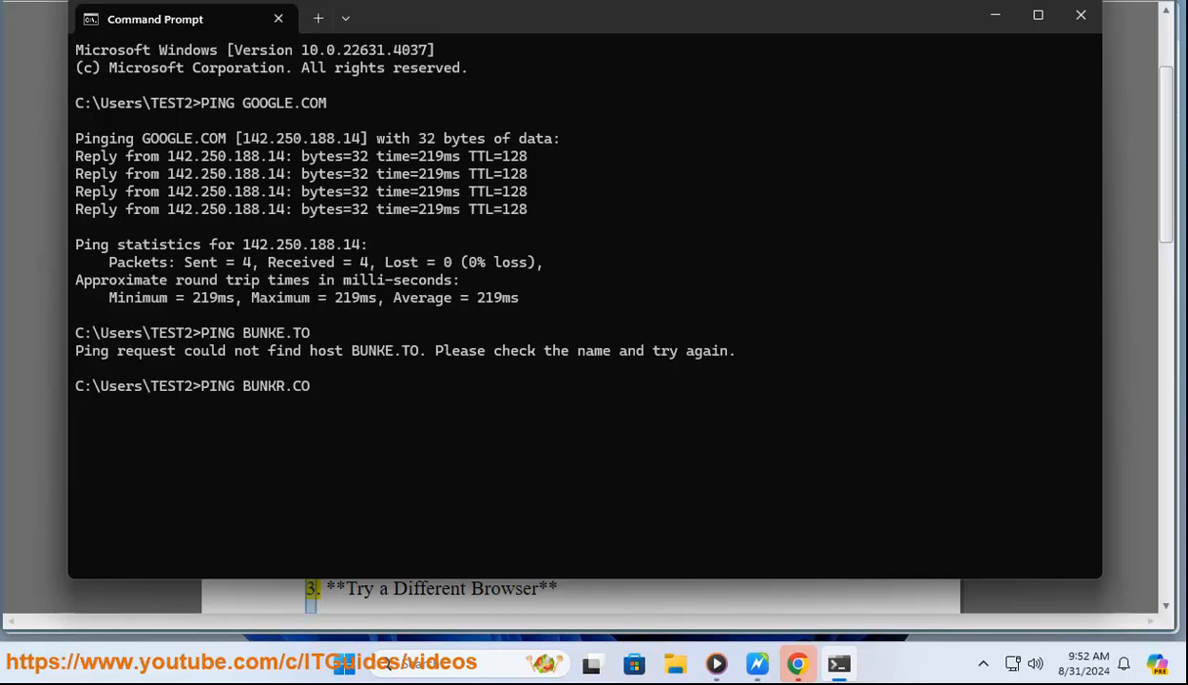
key(Enter)
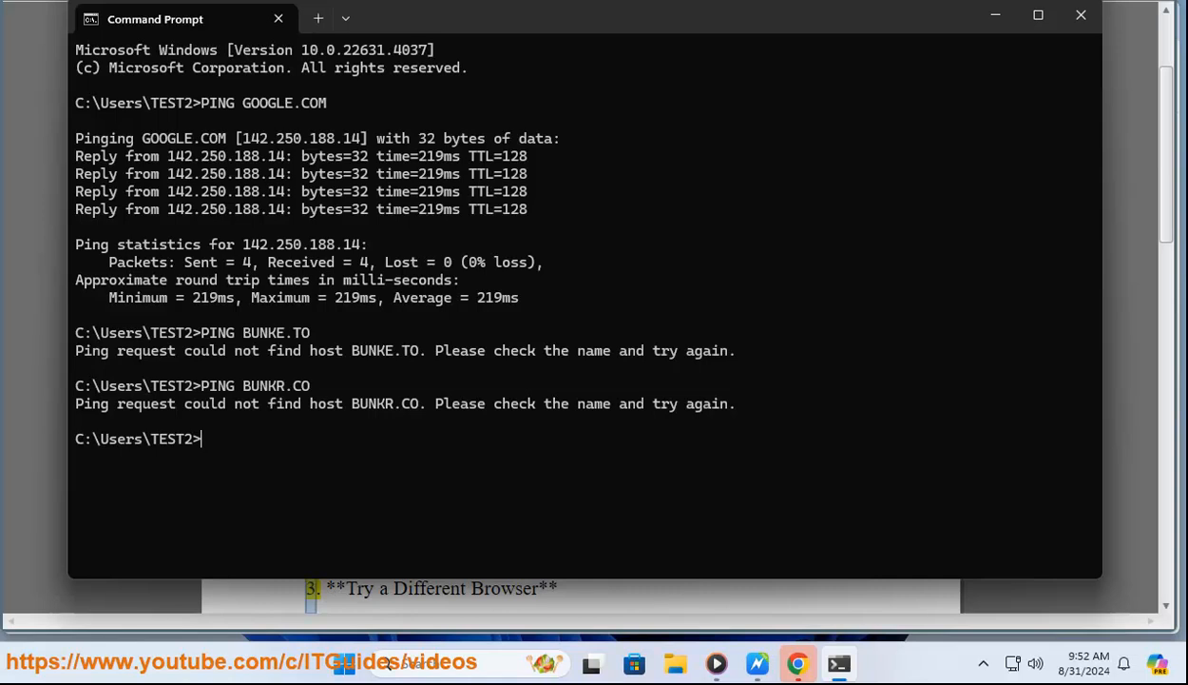
text(PING BUNKR.TO)
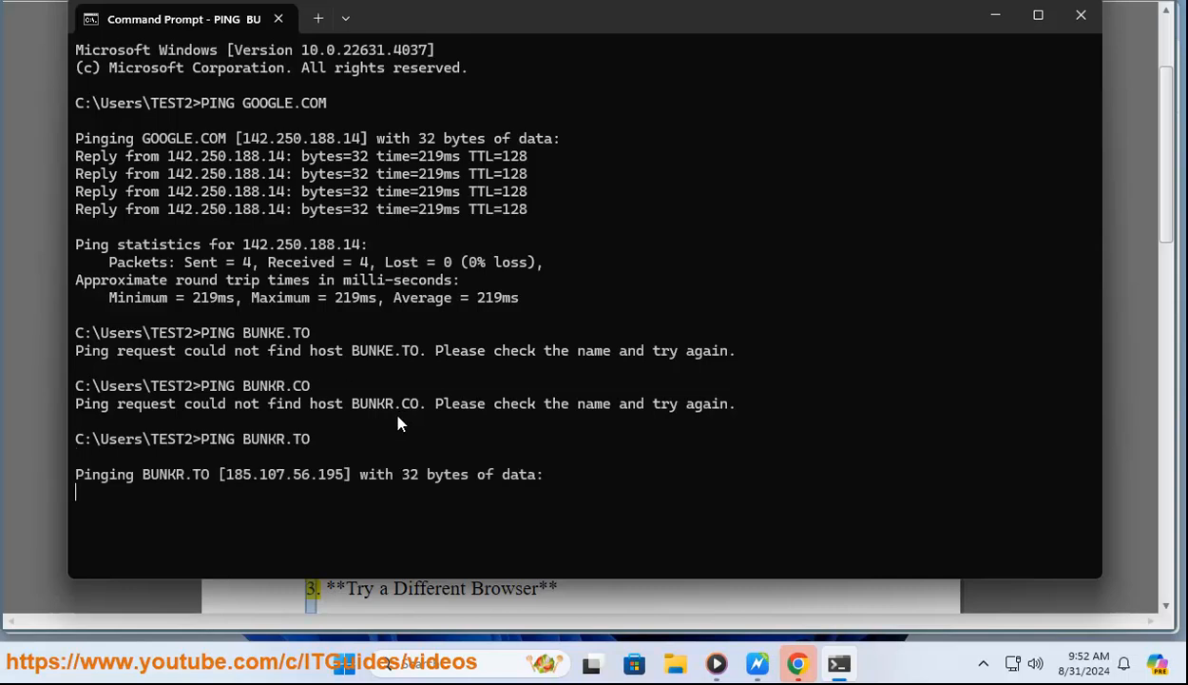
mouse_move(396, 498)
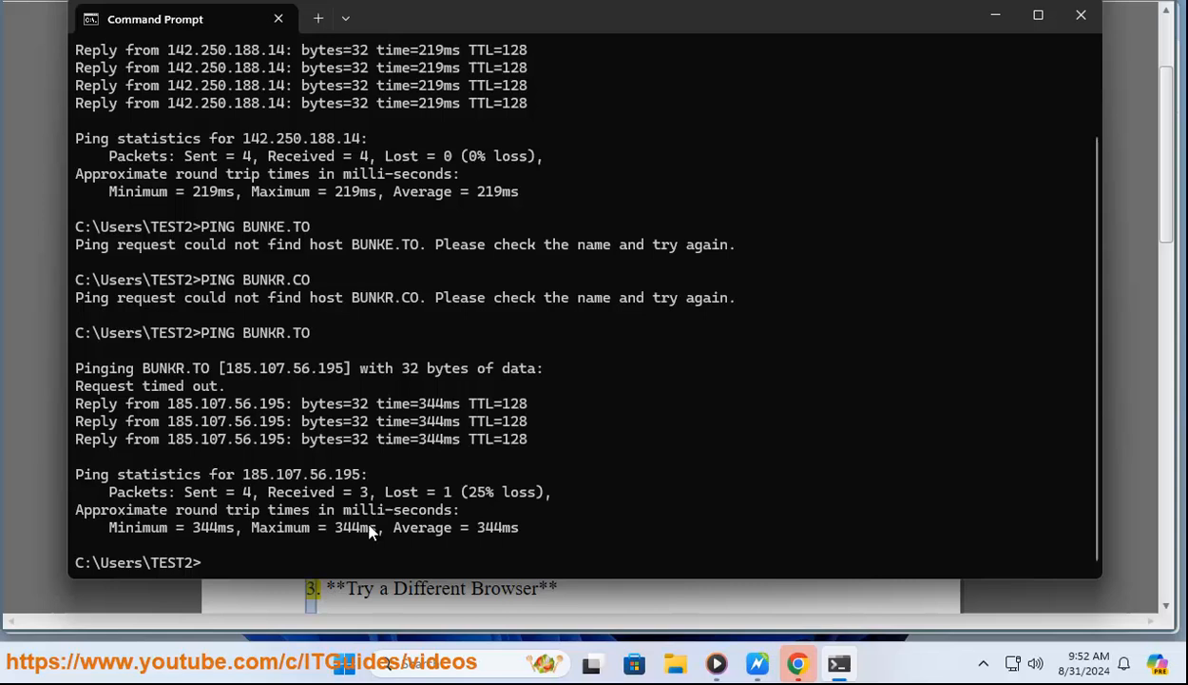
mouse_move(997, 18)
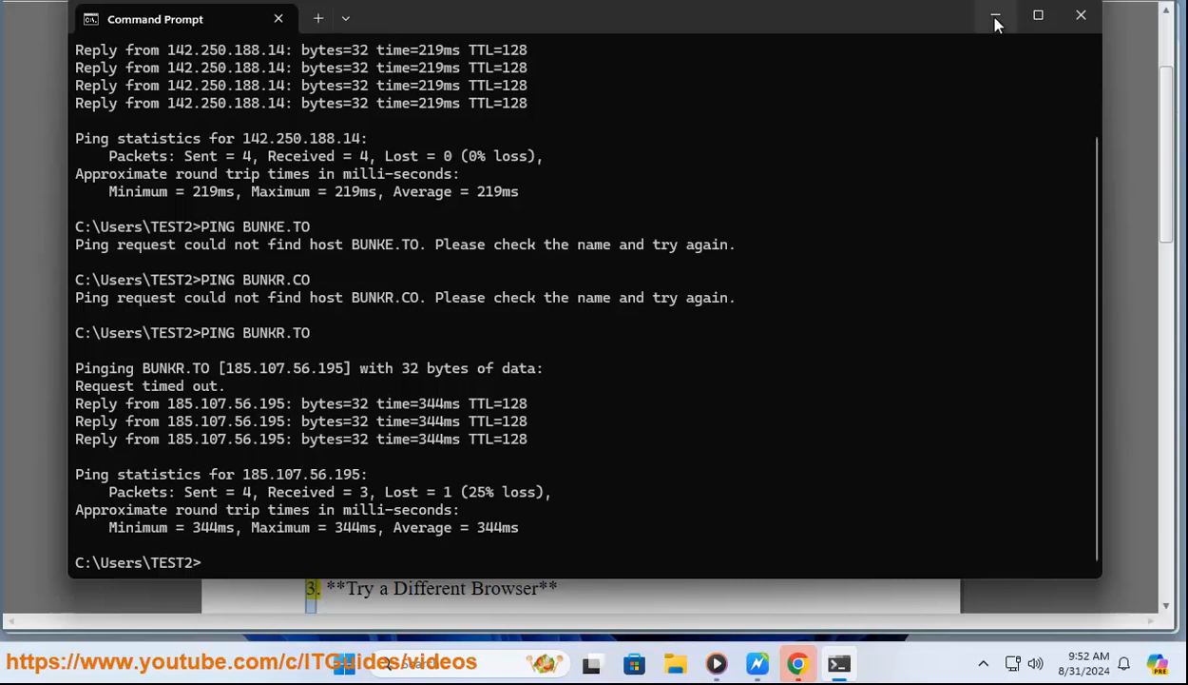
Switch to Chrome and reach its Settings from the three-dot menu
click(996, 15)
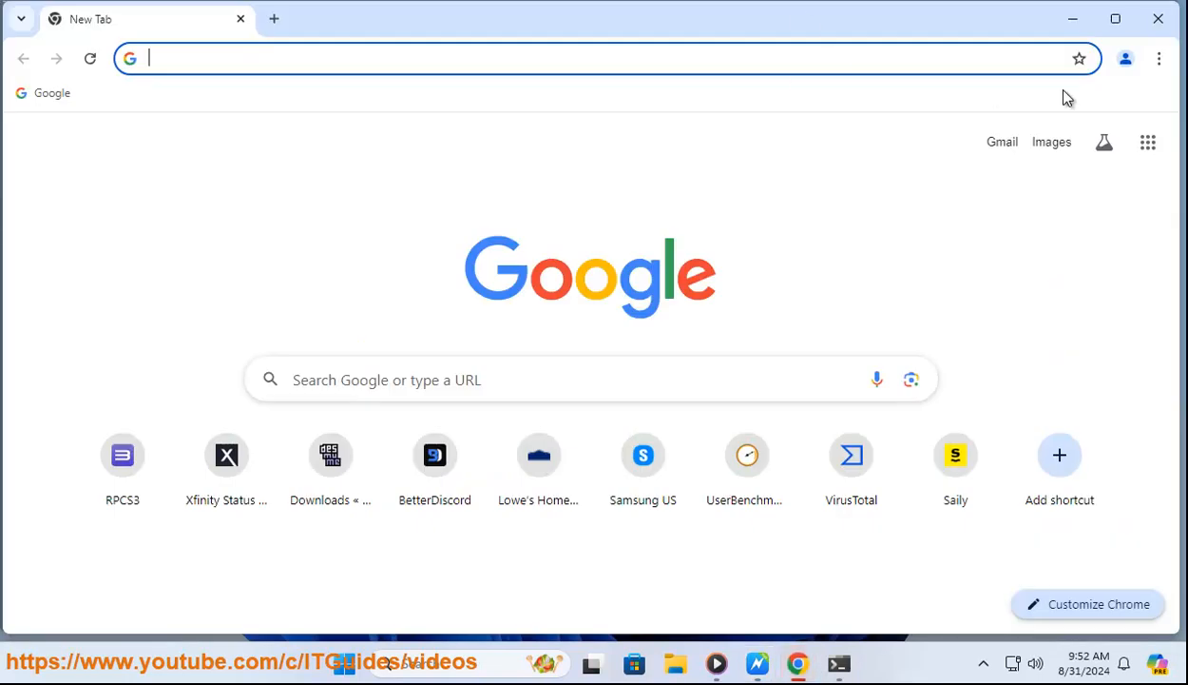
click(1160, 57)
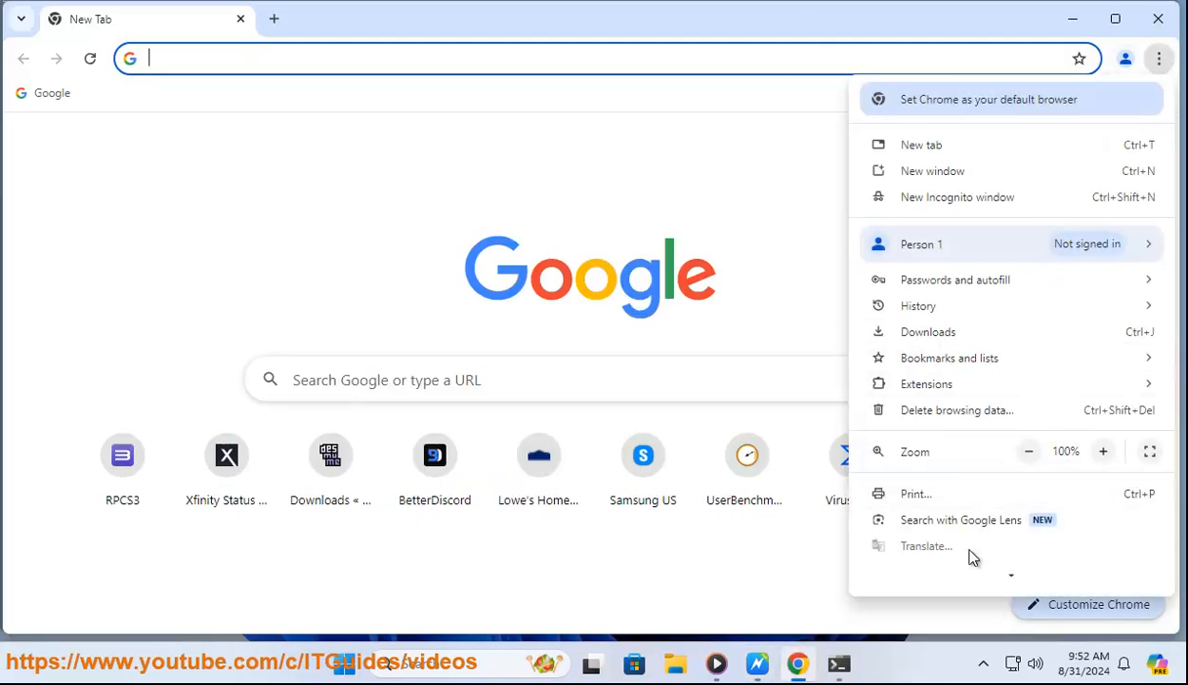
scroll(down, 3)
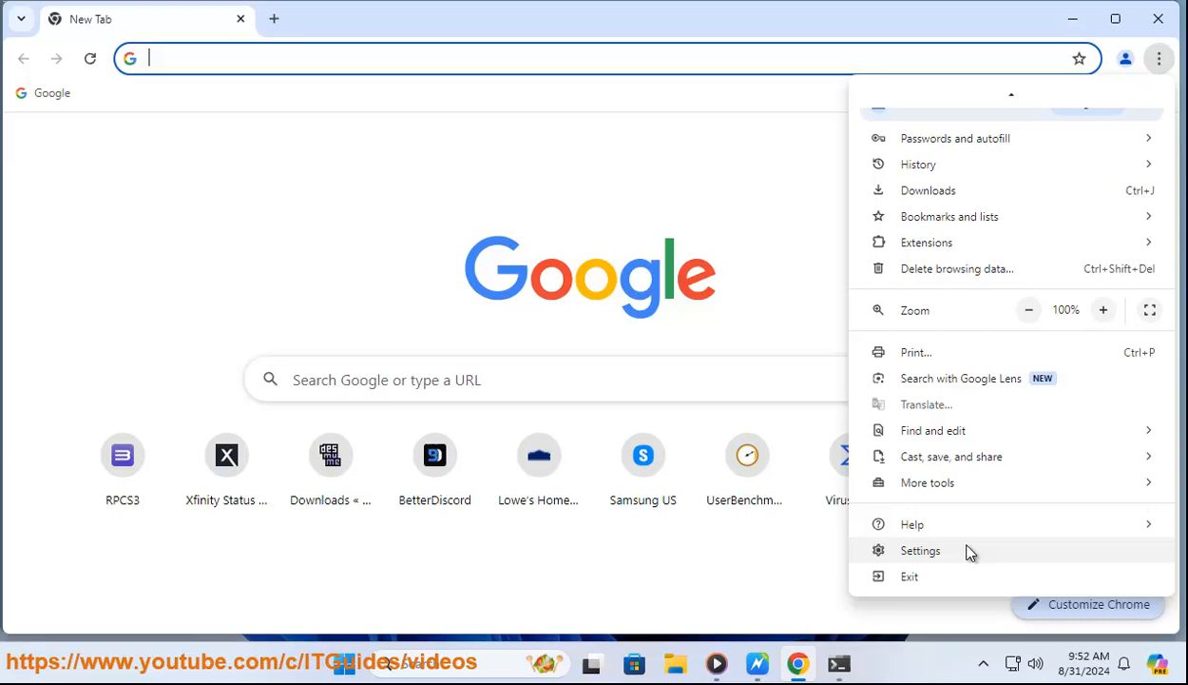
click(920, 550)
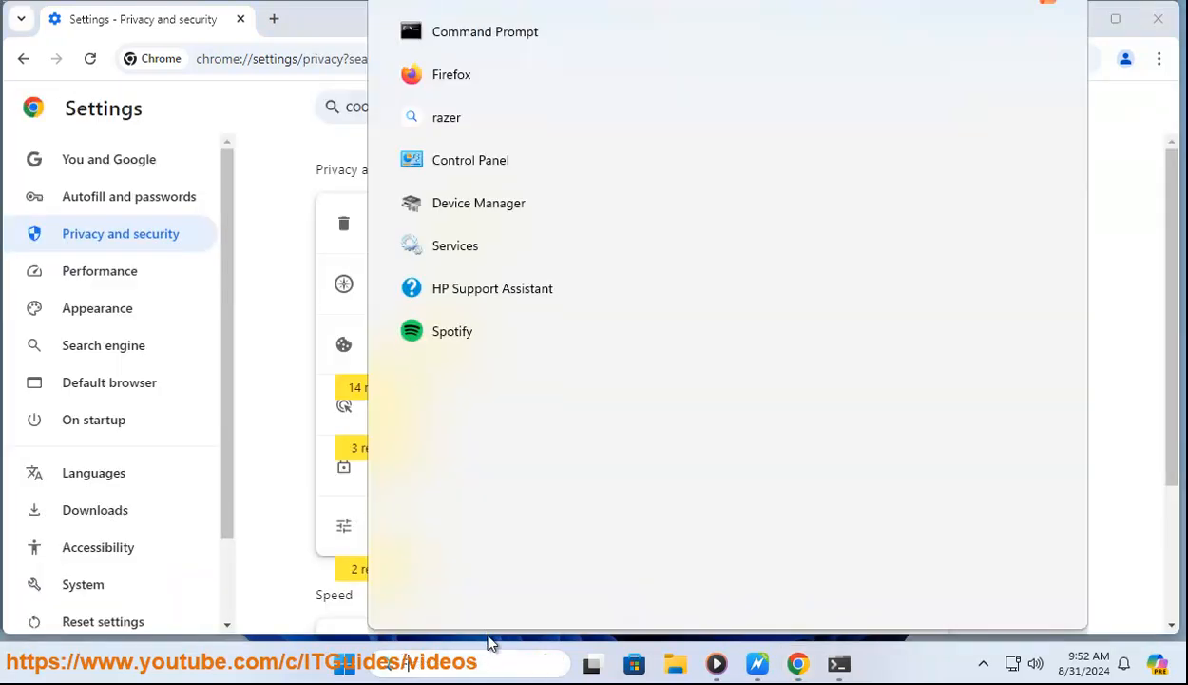
Launch Firefox and go to its Privacy & Security settings
click(453, 75)
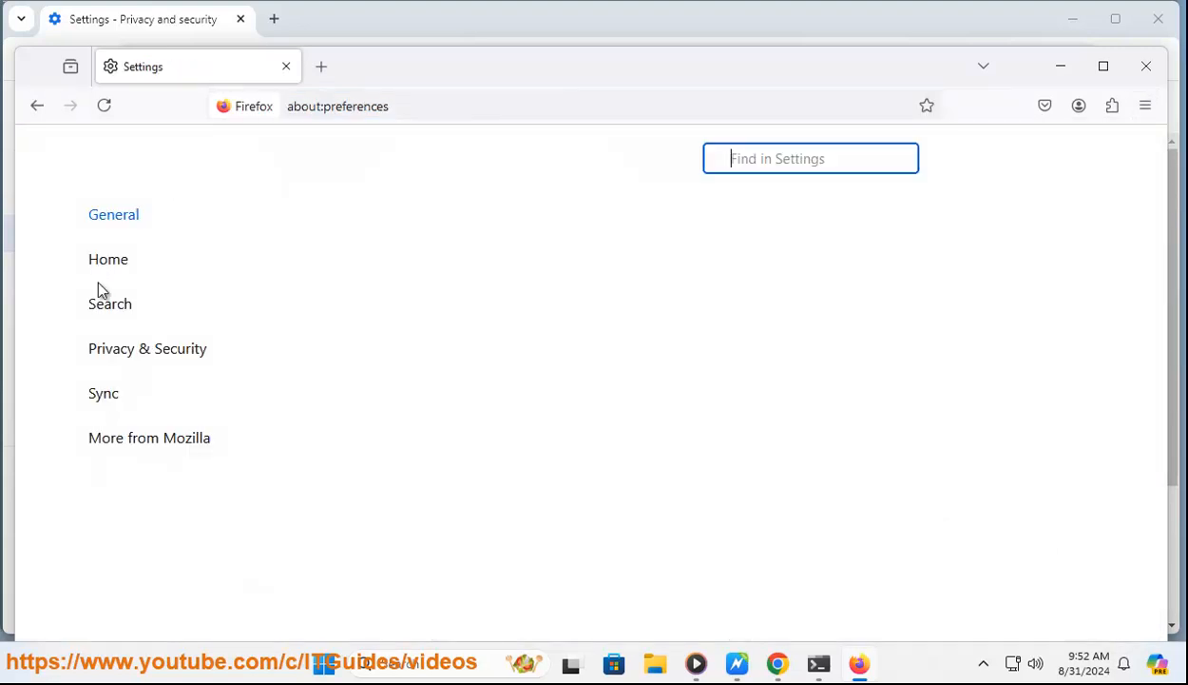
click(148, 348)
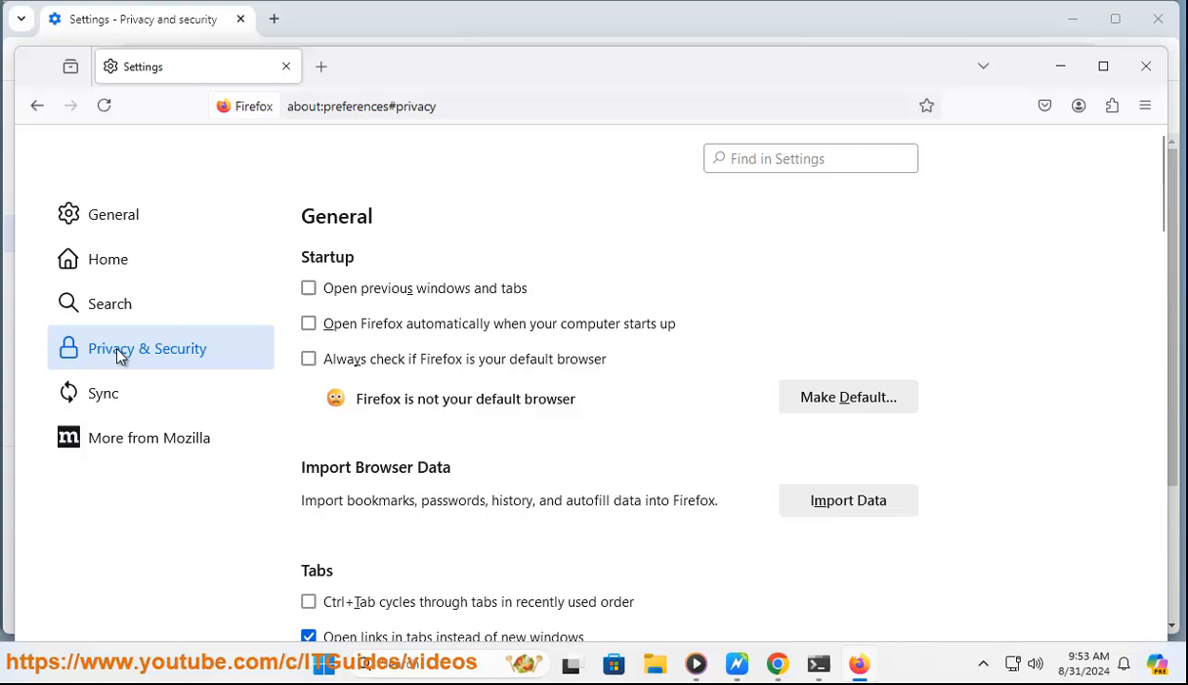
click(148, 348)
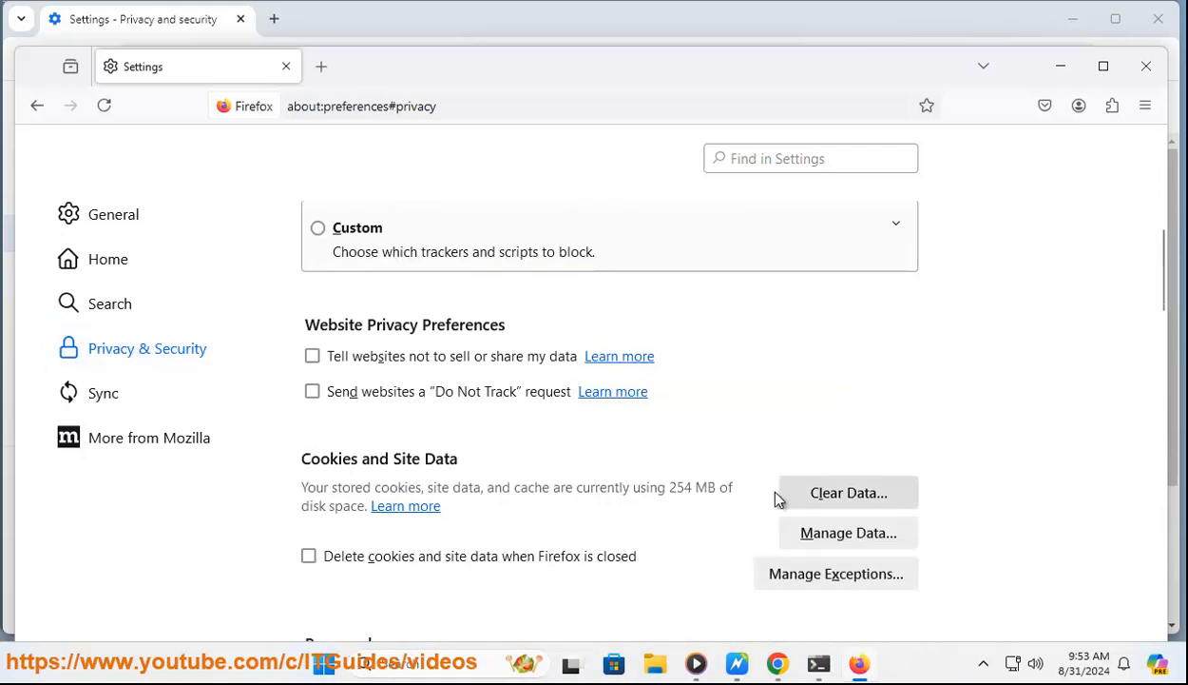
Start Clear Data for cookies and cached files and pick a time range to clear
click(848, 492)
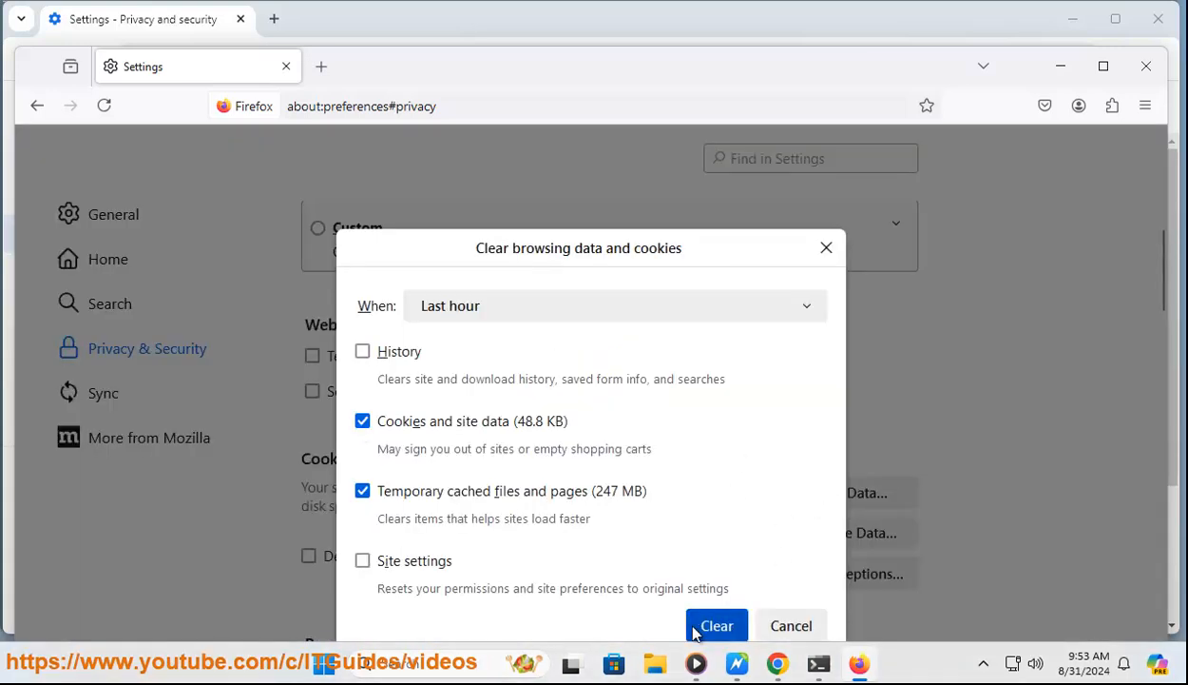
click(612, 304)
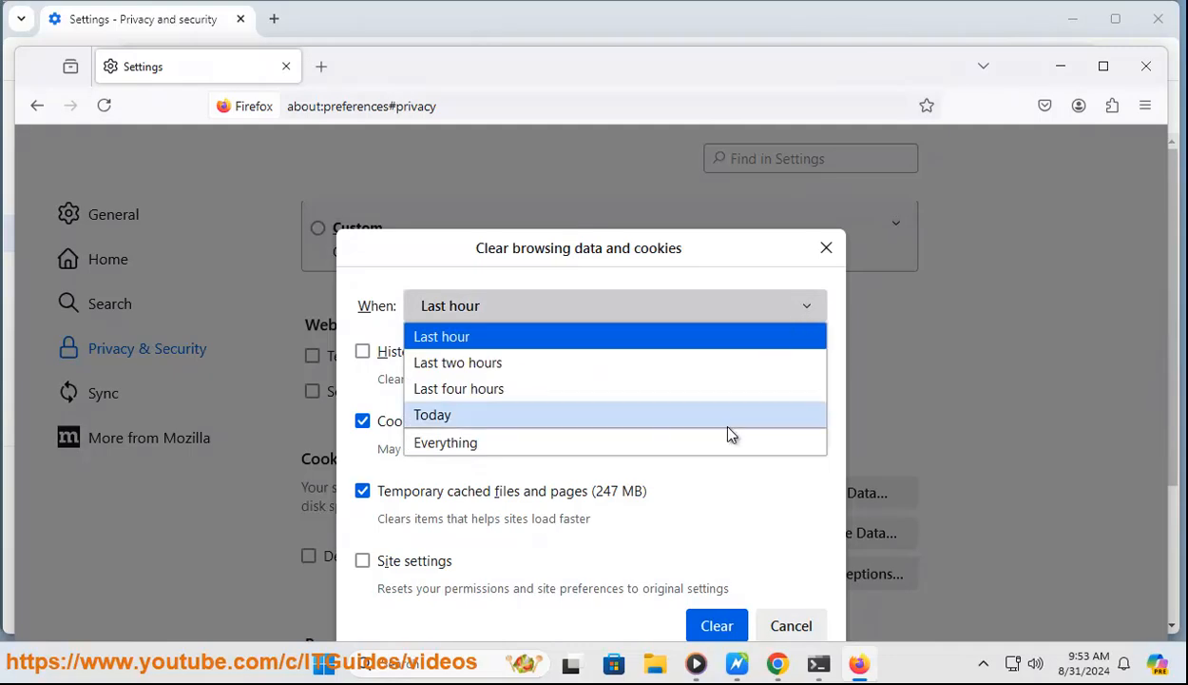
click(445, 441)
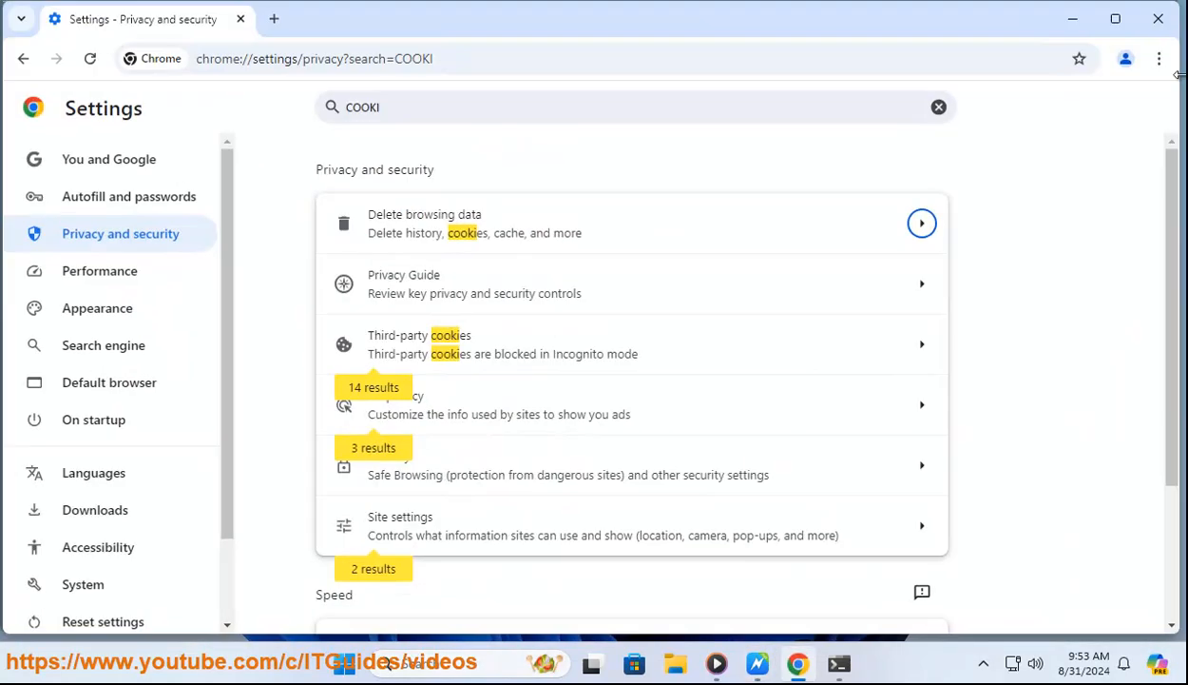
On Chrome's Extensions page, toggle ExpressVPN on then off and return to the document
click(1160, 57)
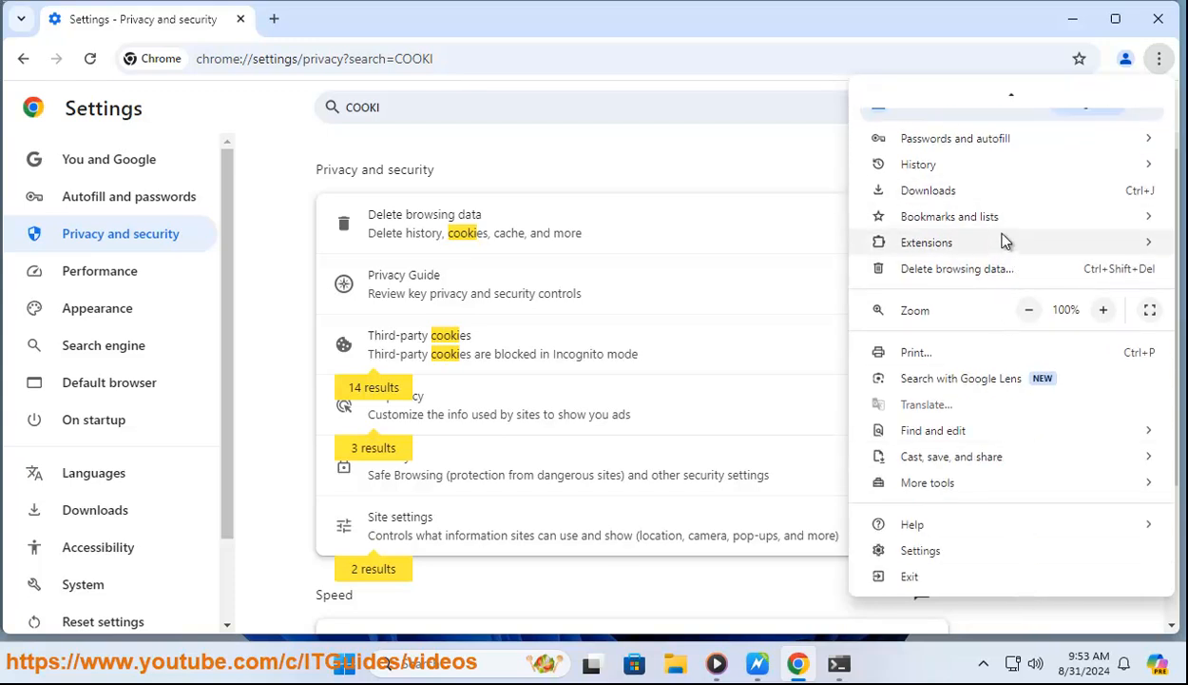
click(926, 241)
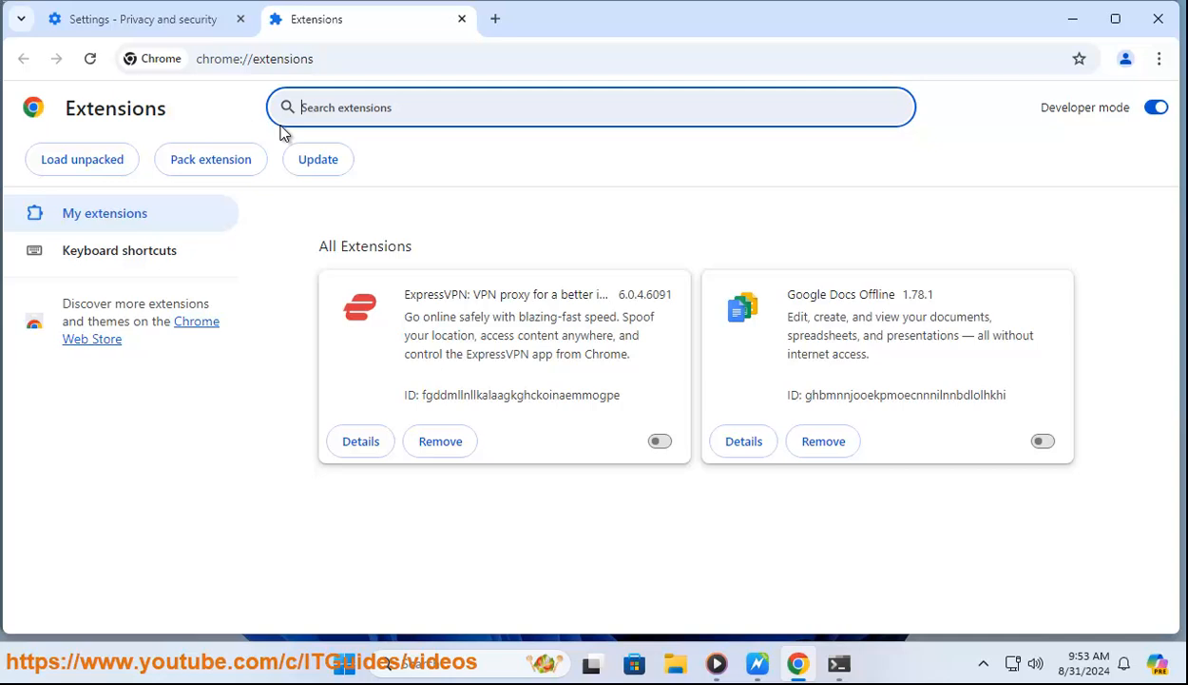
click(658, 441)
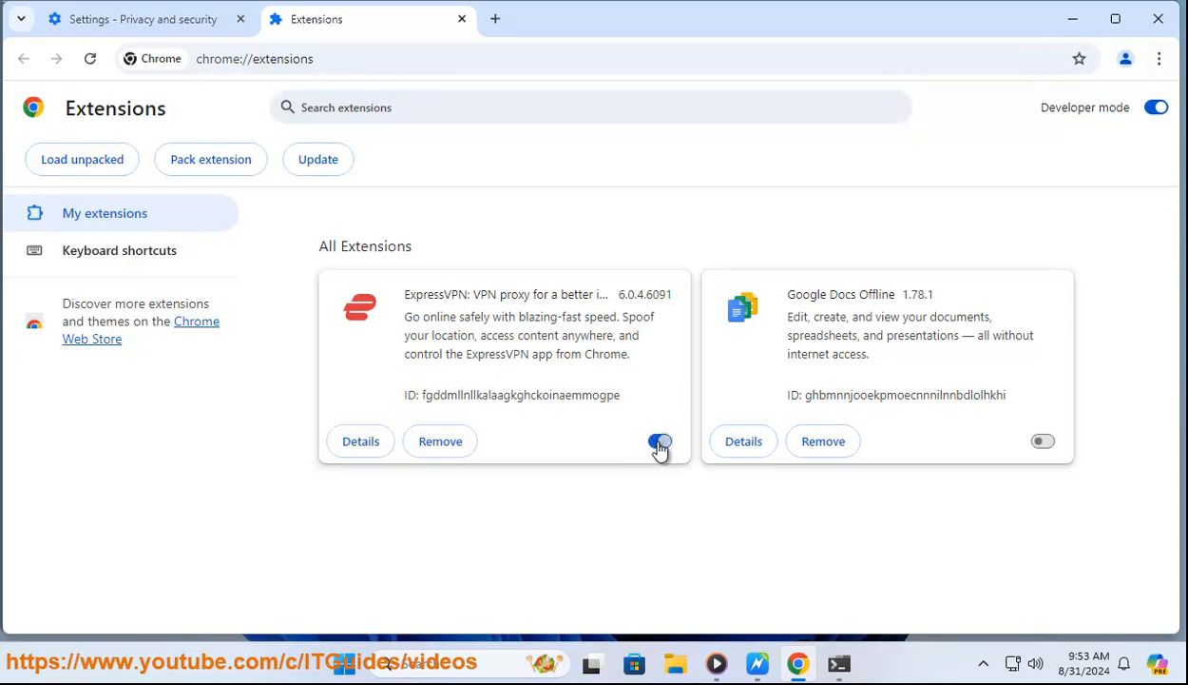
click(658, 441)
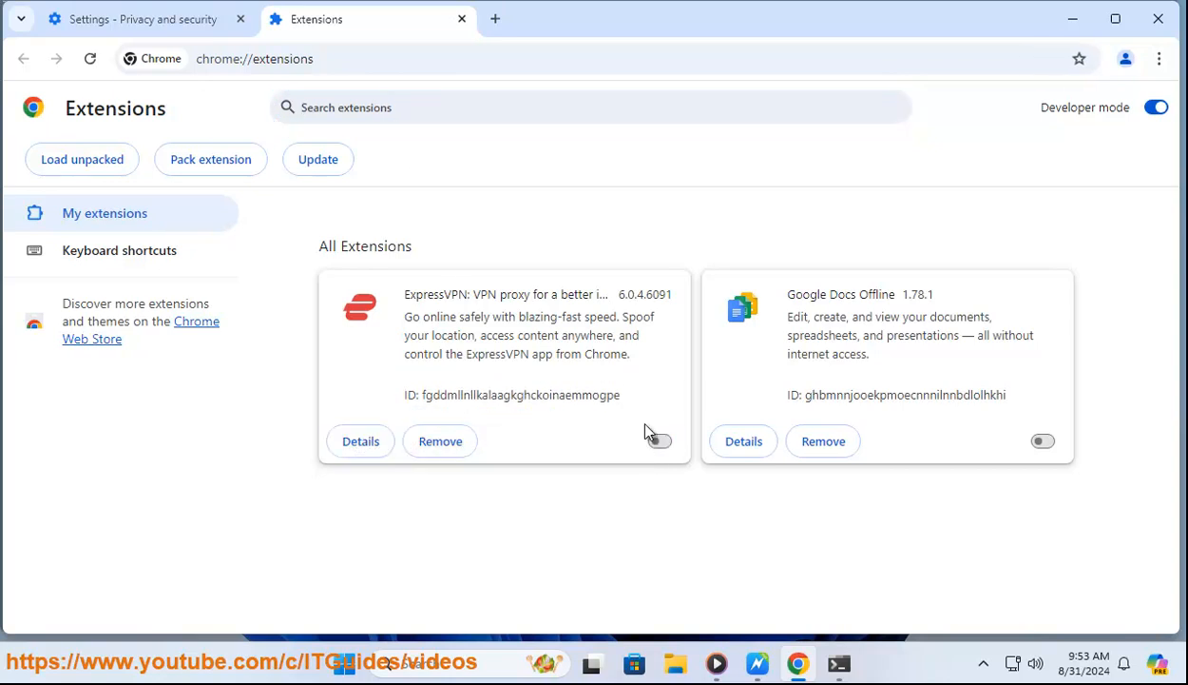
click(1042, 441)
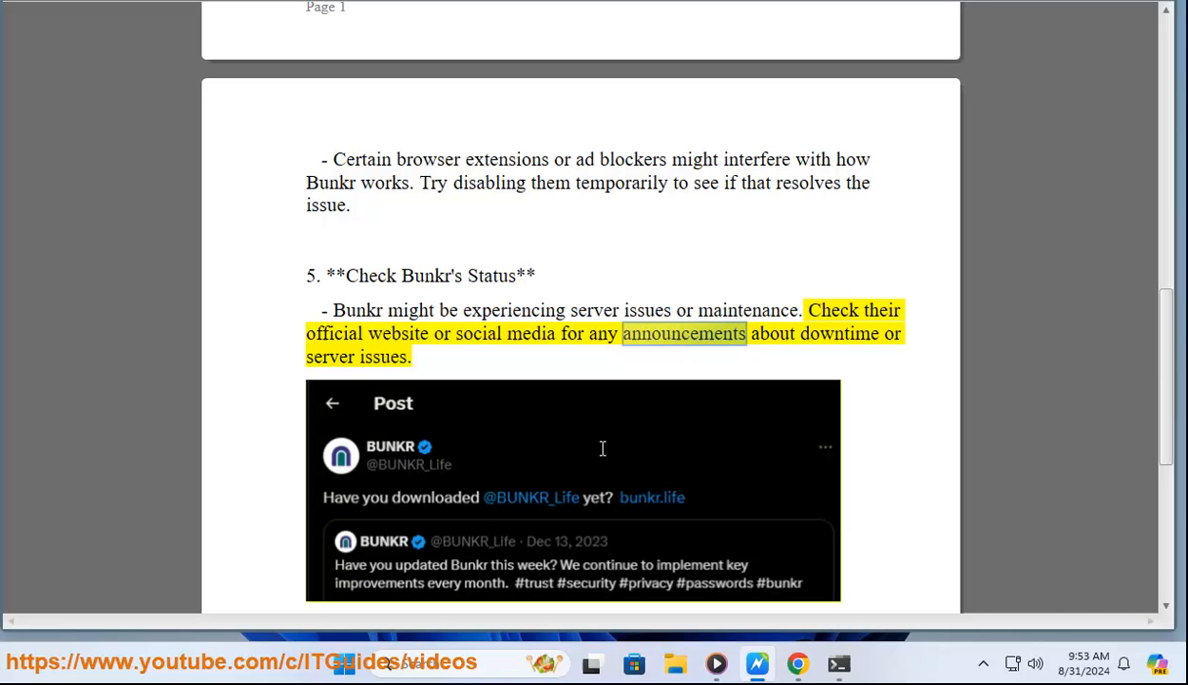
scroll(down, 3)
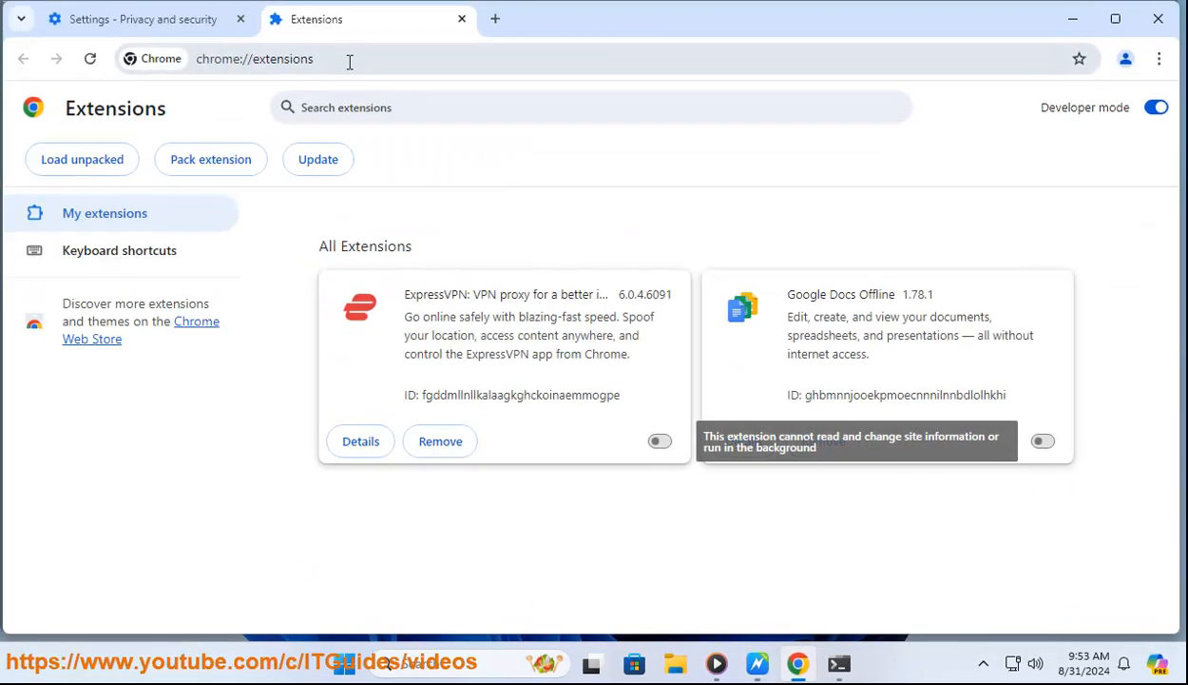
Load bunkr.life in Chrome and scroll through the Bunkr homepage
text(BUN)
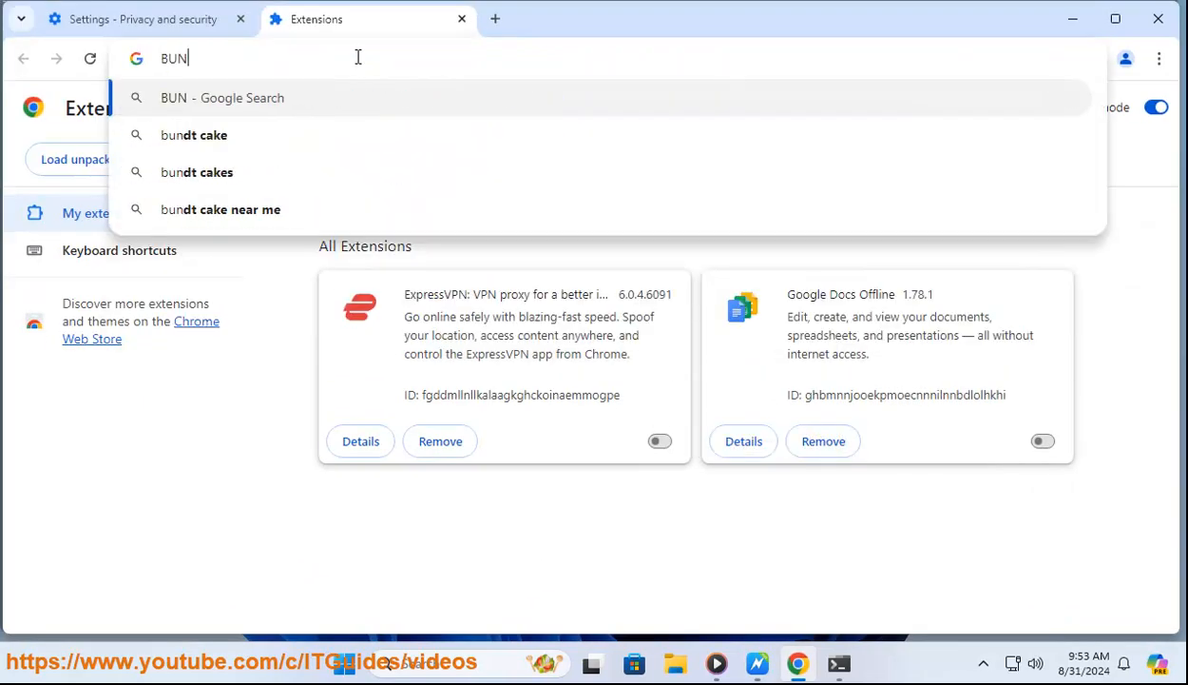
text(KR.L)
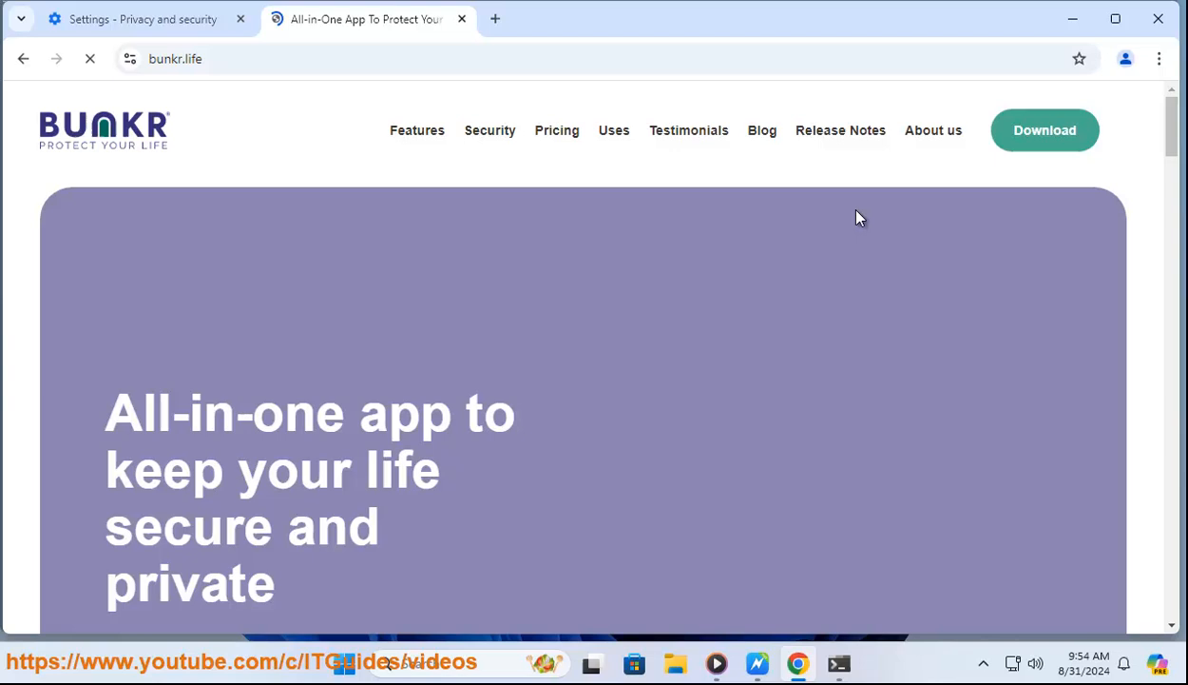
scroll(down, 3)
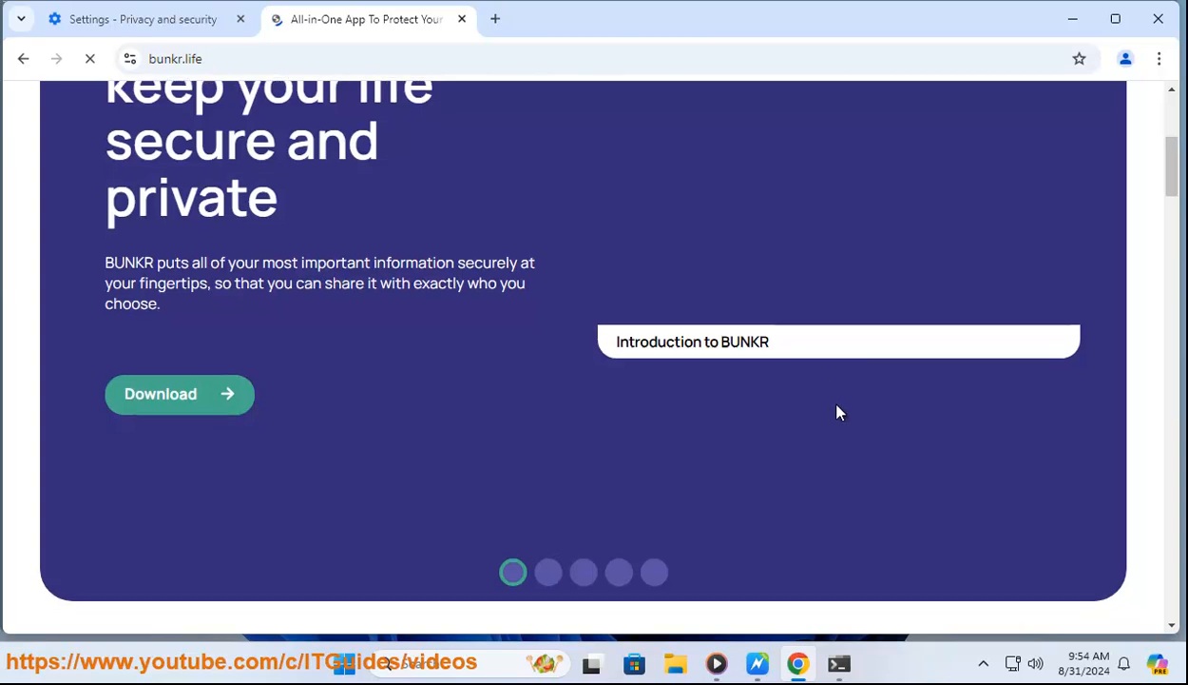
scroll(down, 3)
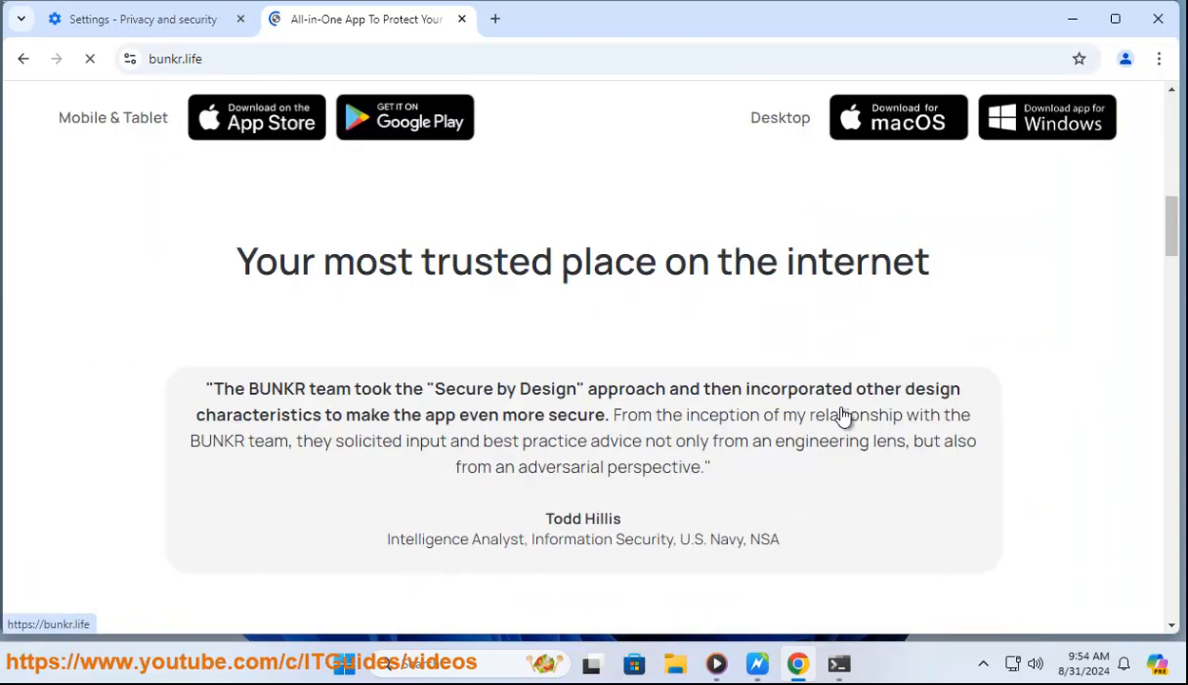
scroll(up, 3)
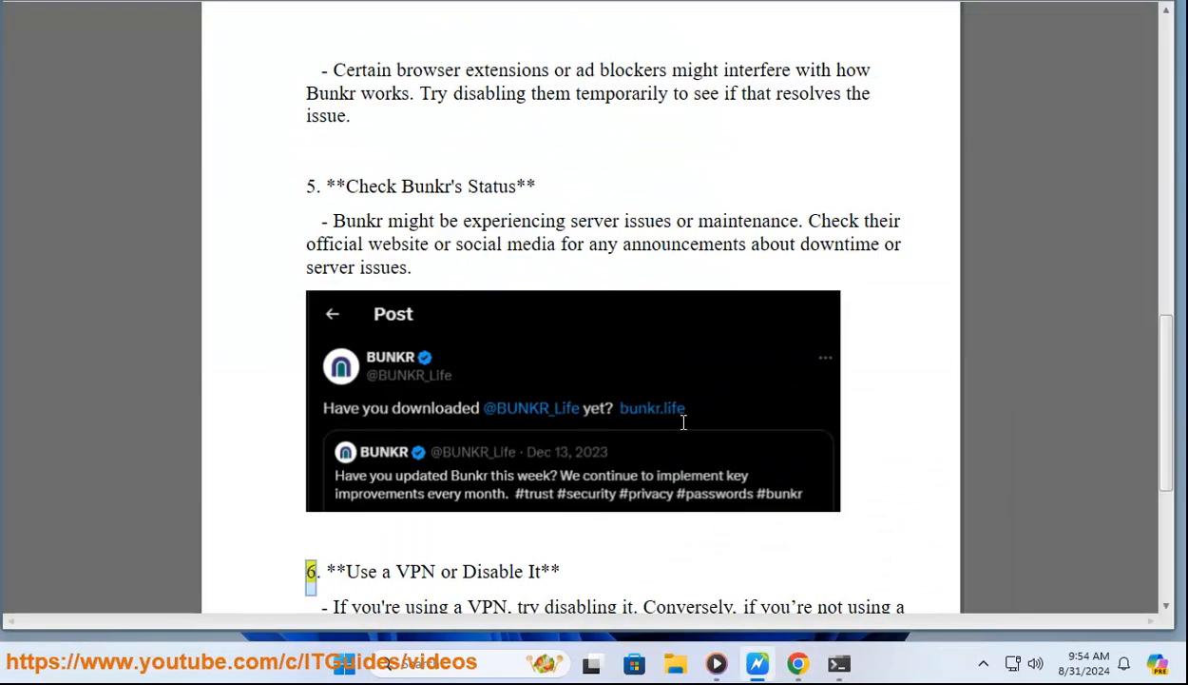
drag(324, 570, 631, 606)
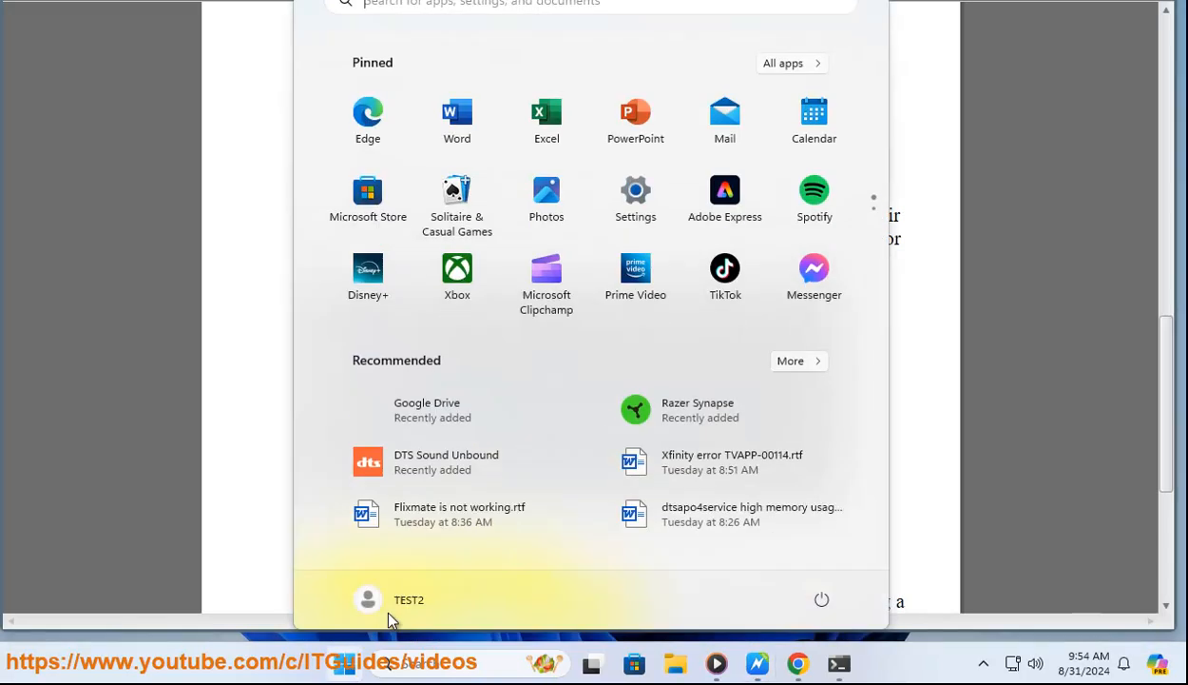
Launch Windows Settings, go to Network & internet, then scroll to the document's final step
click(635, 190)
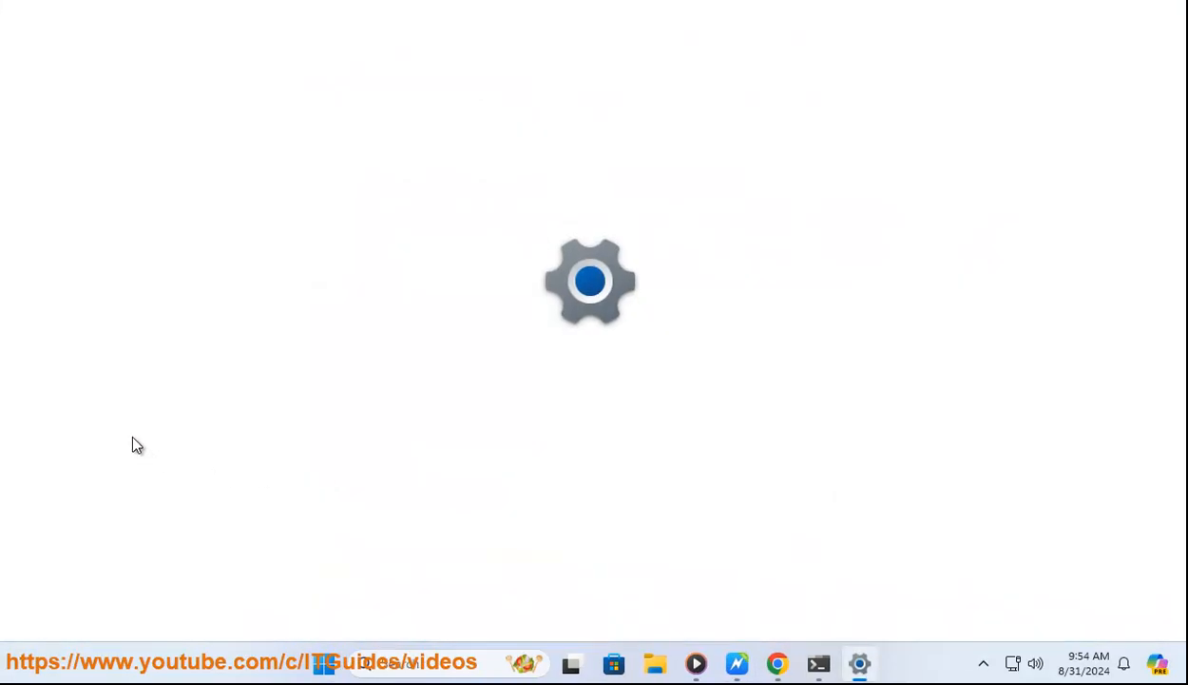
click(860, 662)
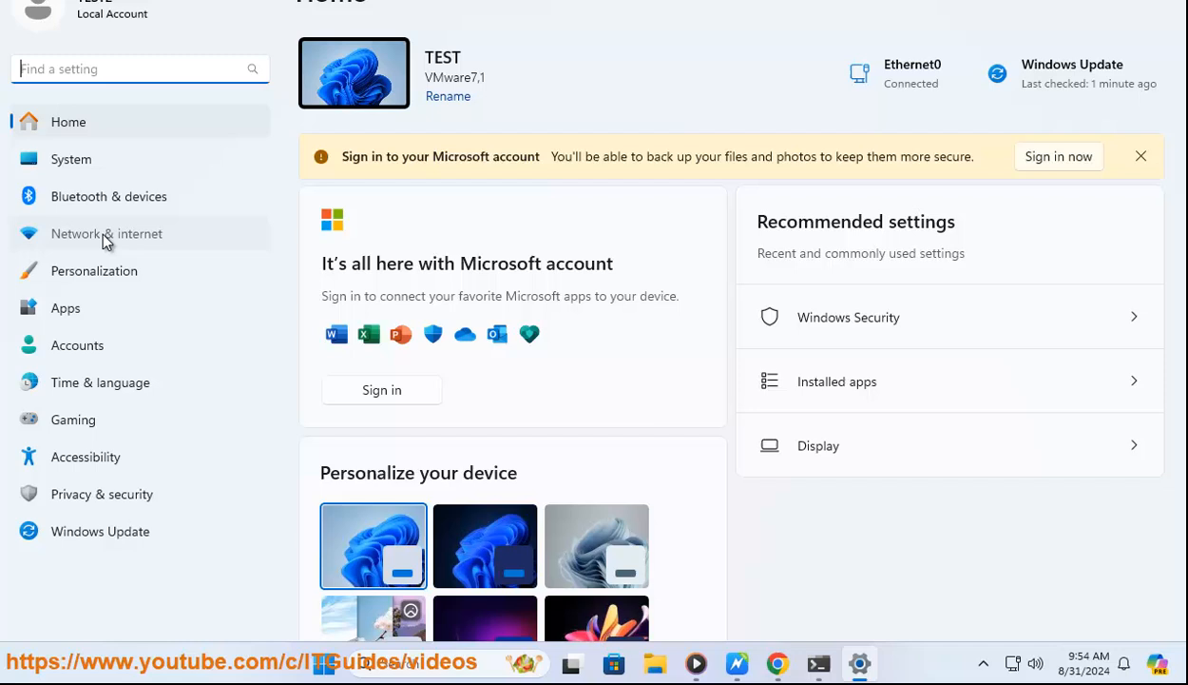
click(106, 232)
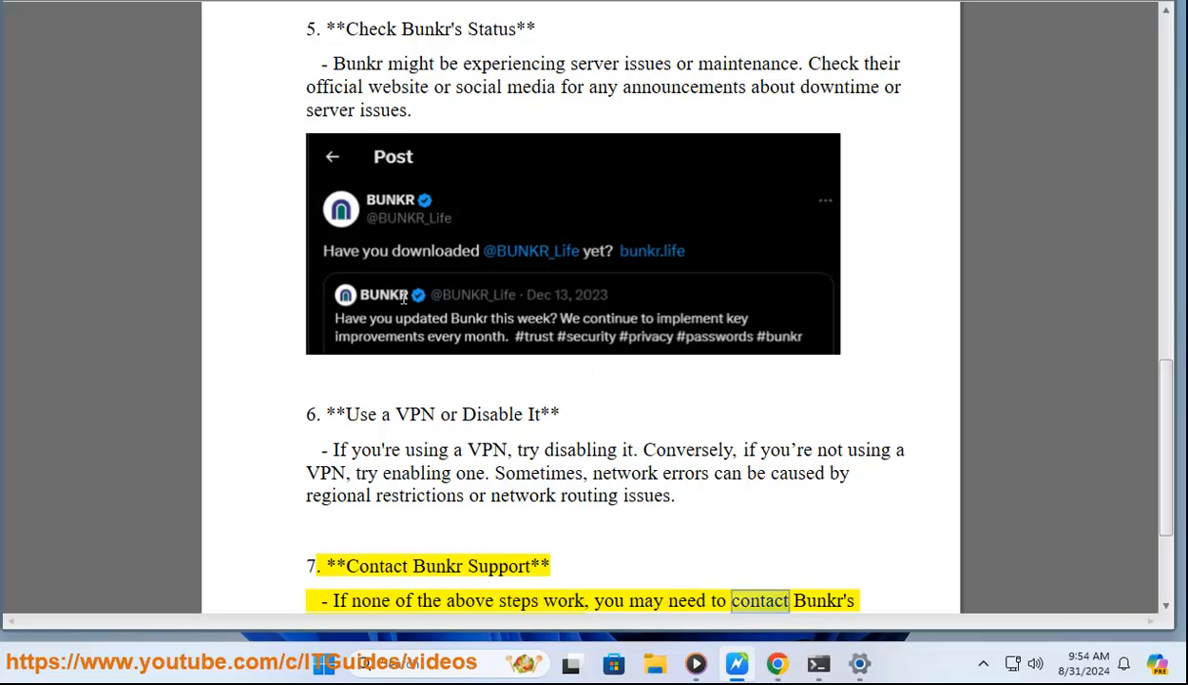
scroll(down, 3)
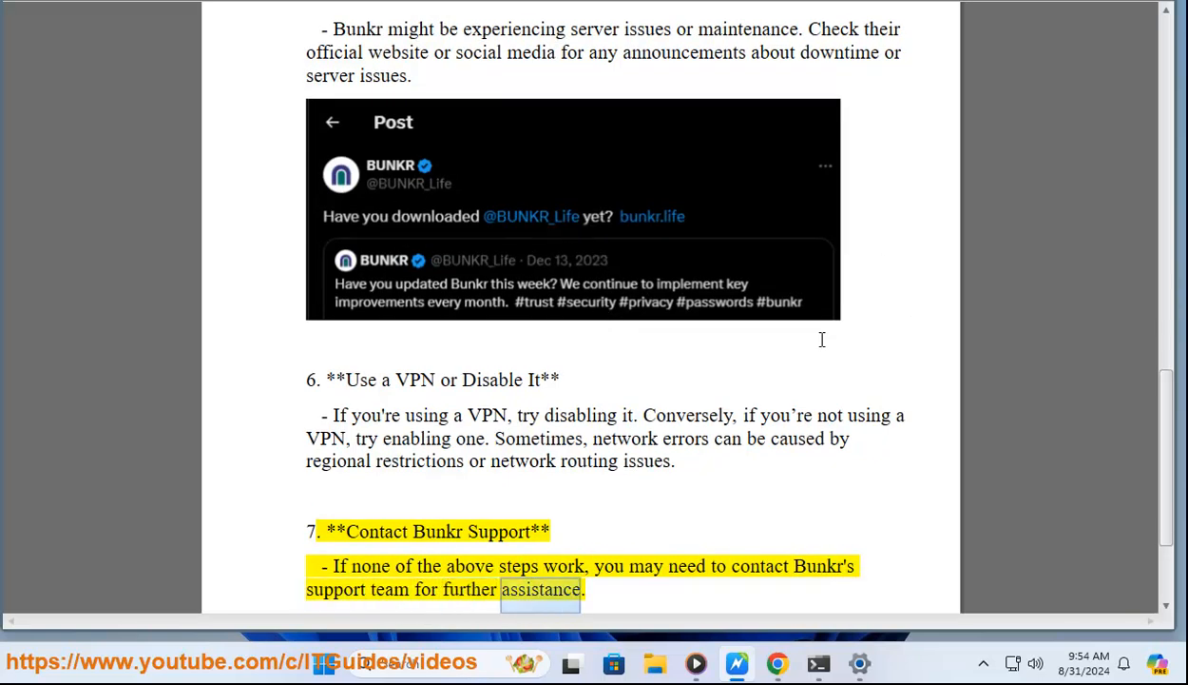